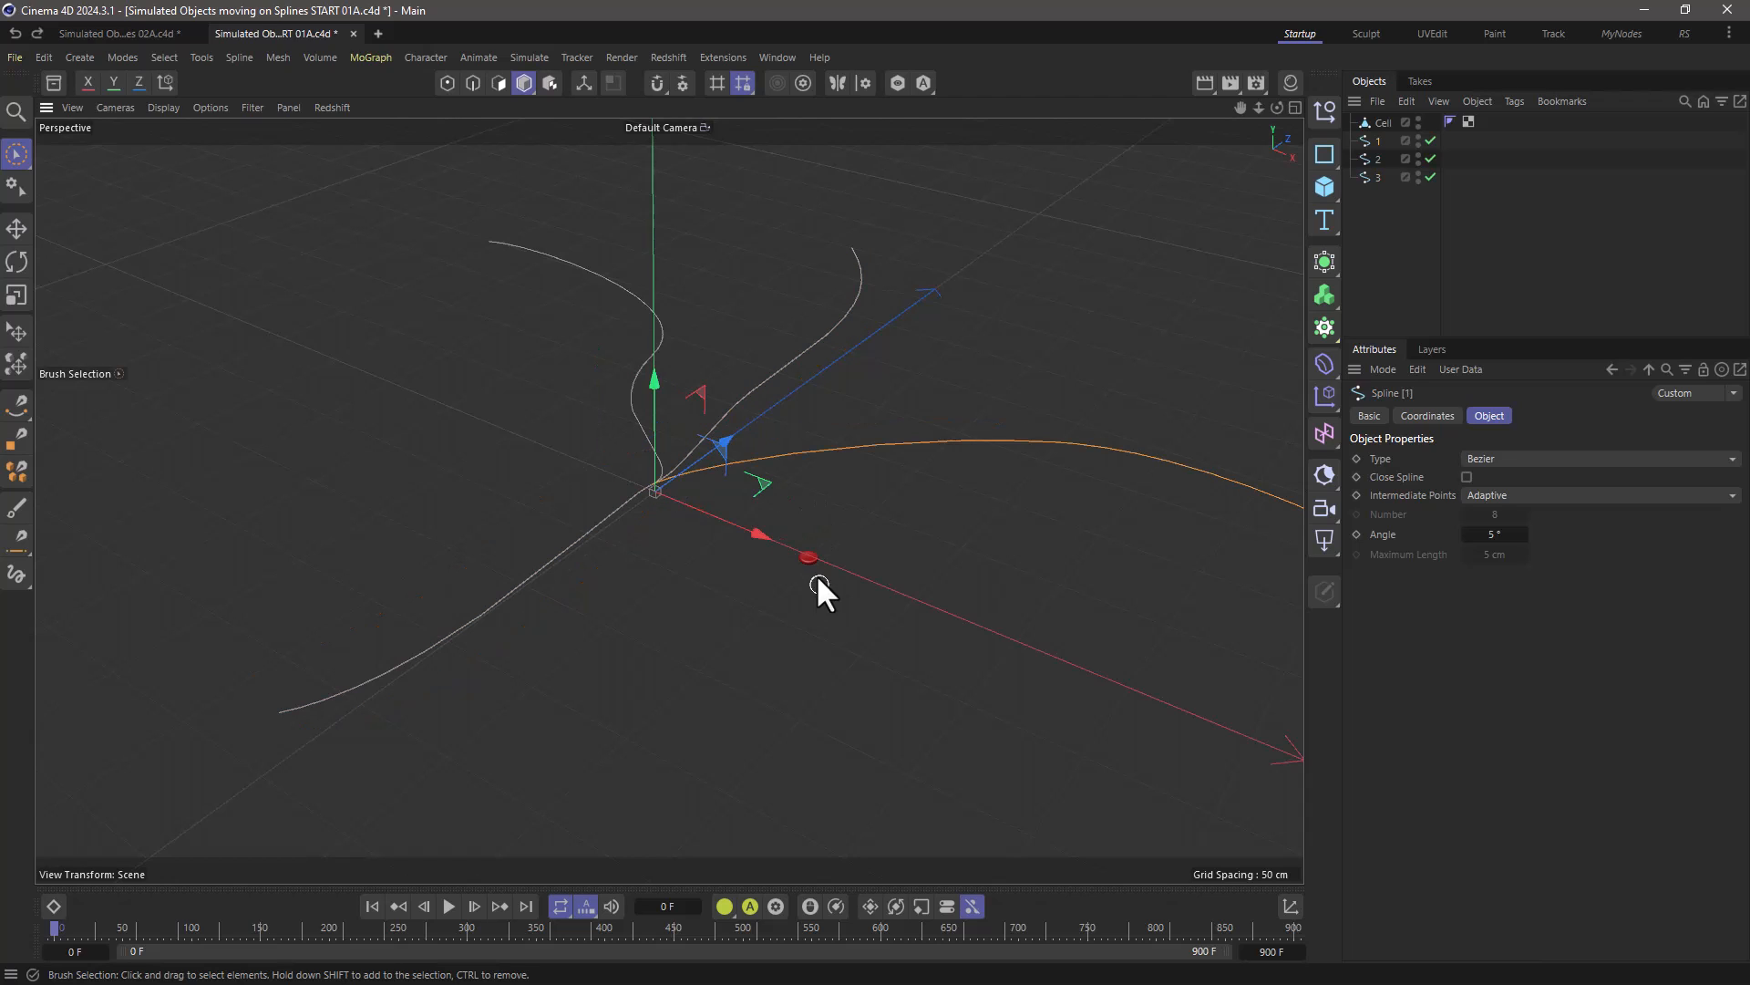
mouse_move(692, 526)
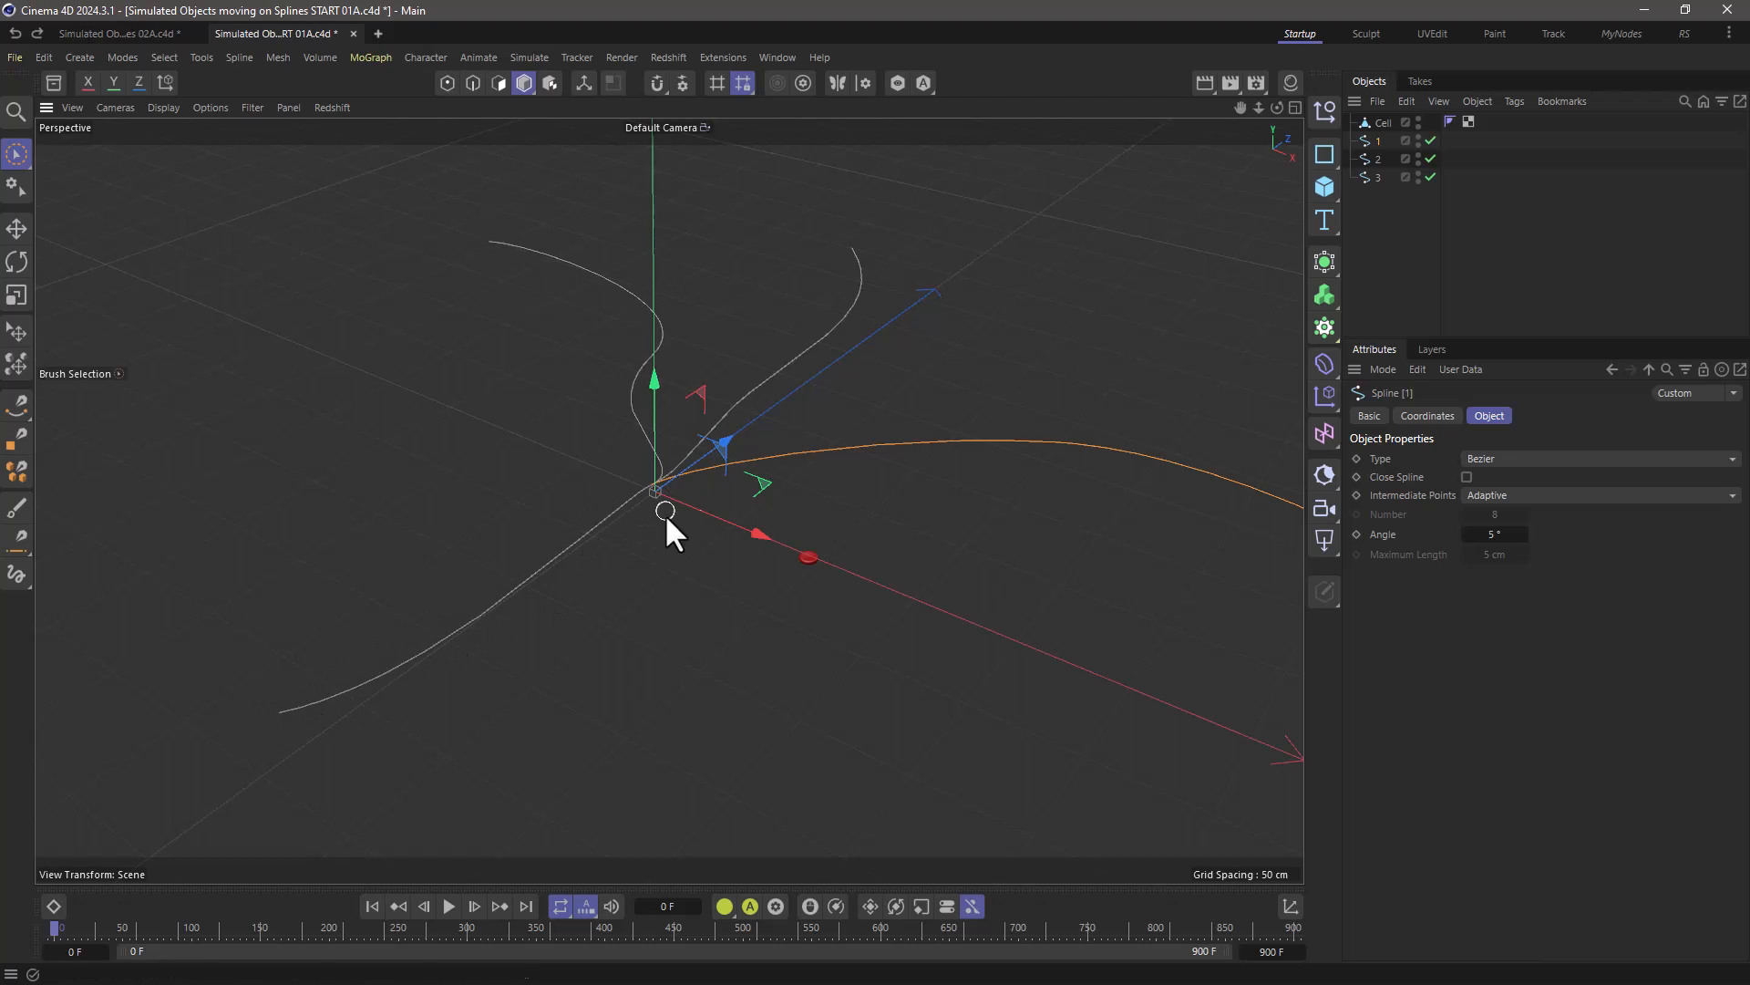
mouse_move(603, 639)
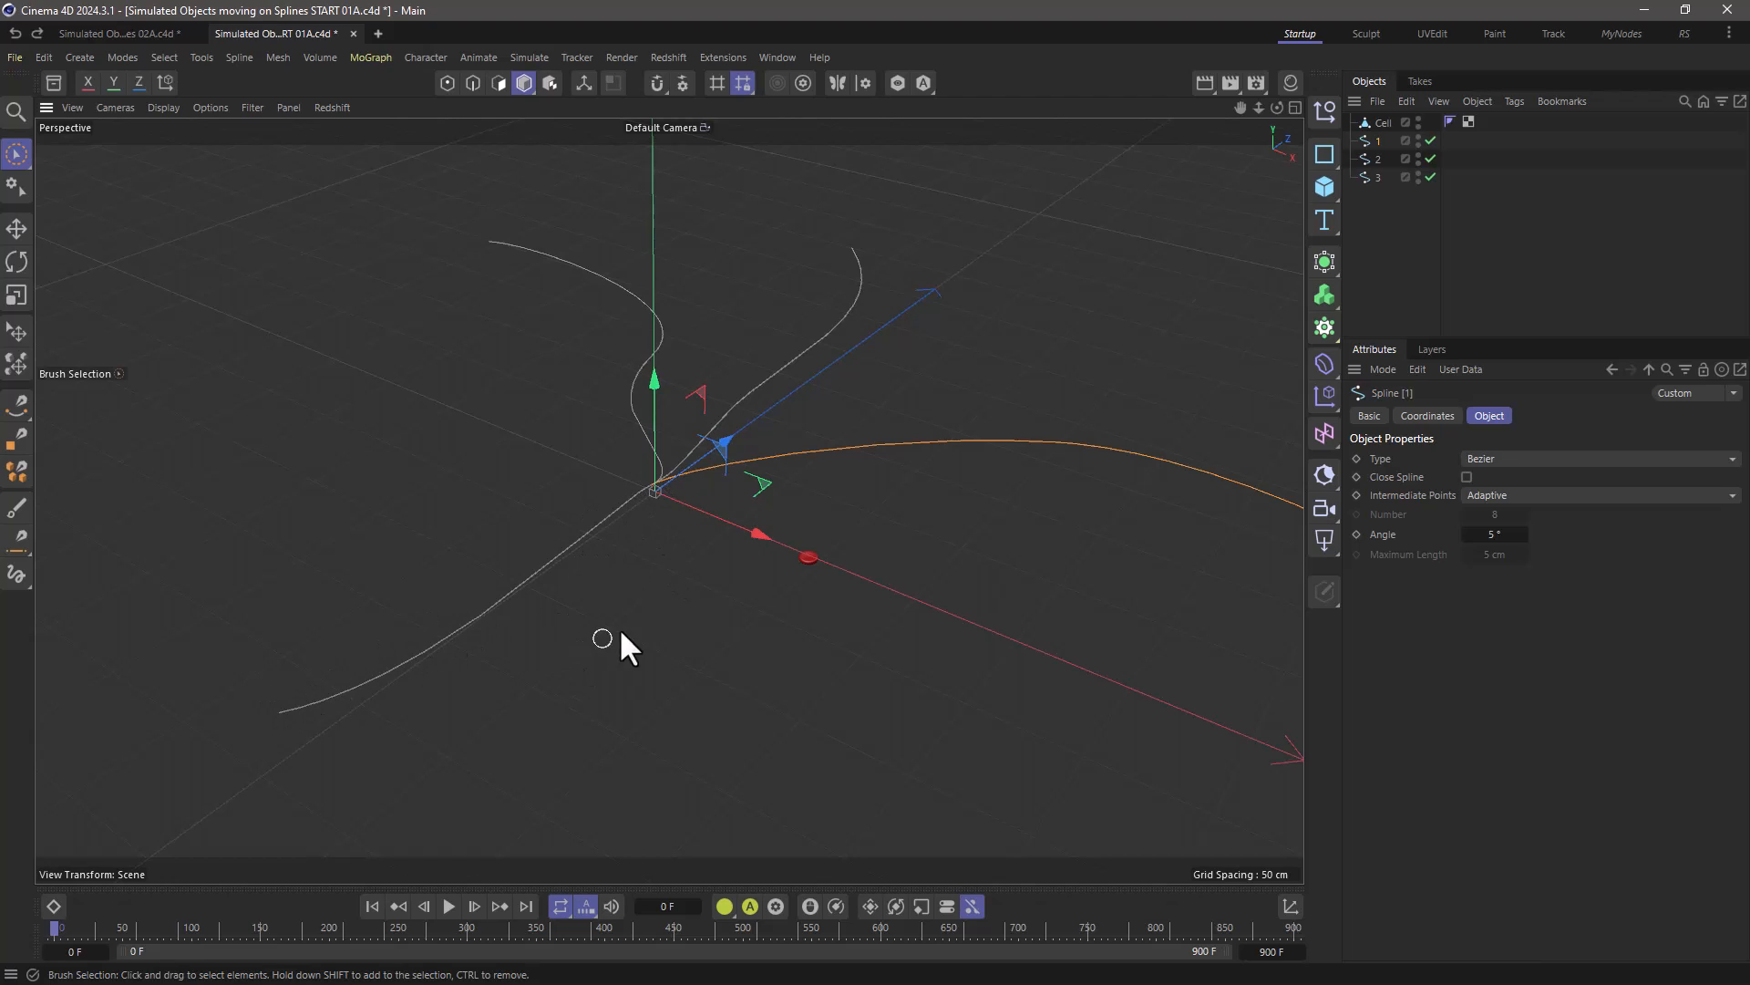
mouse_move(596, 534)
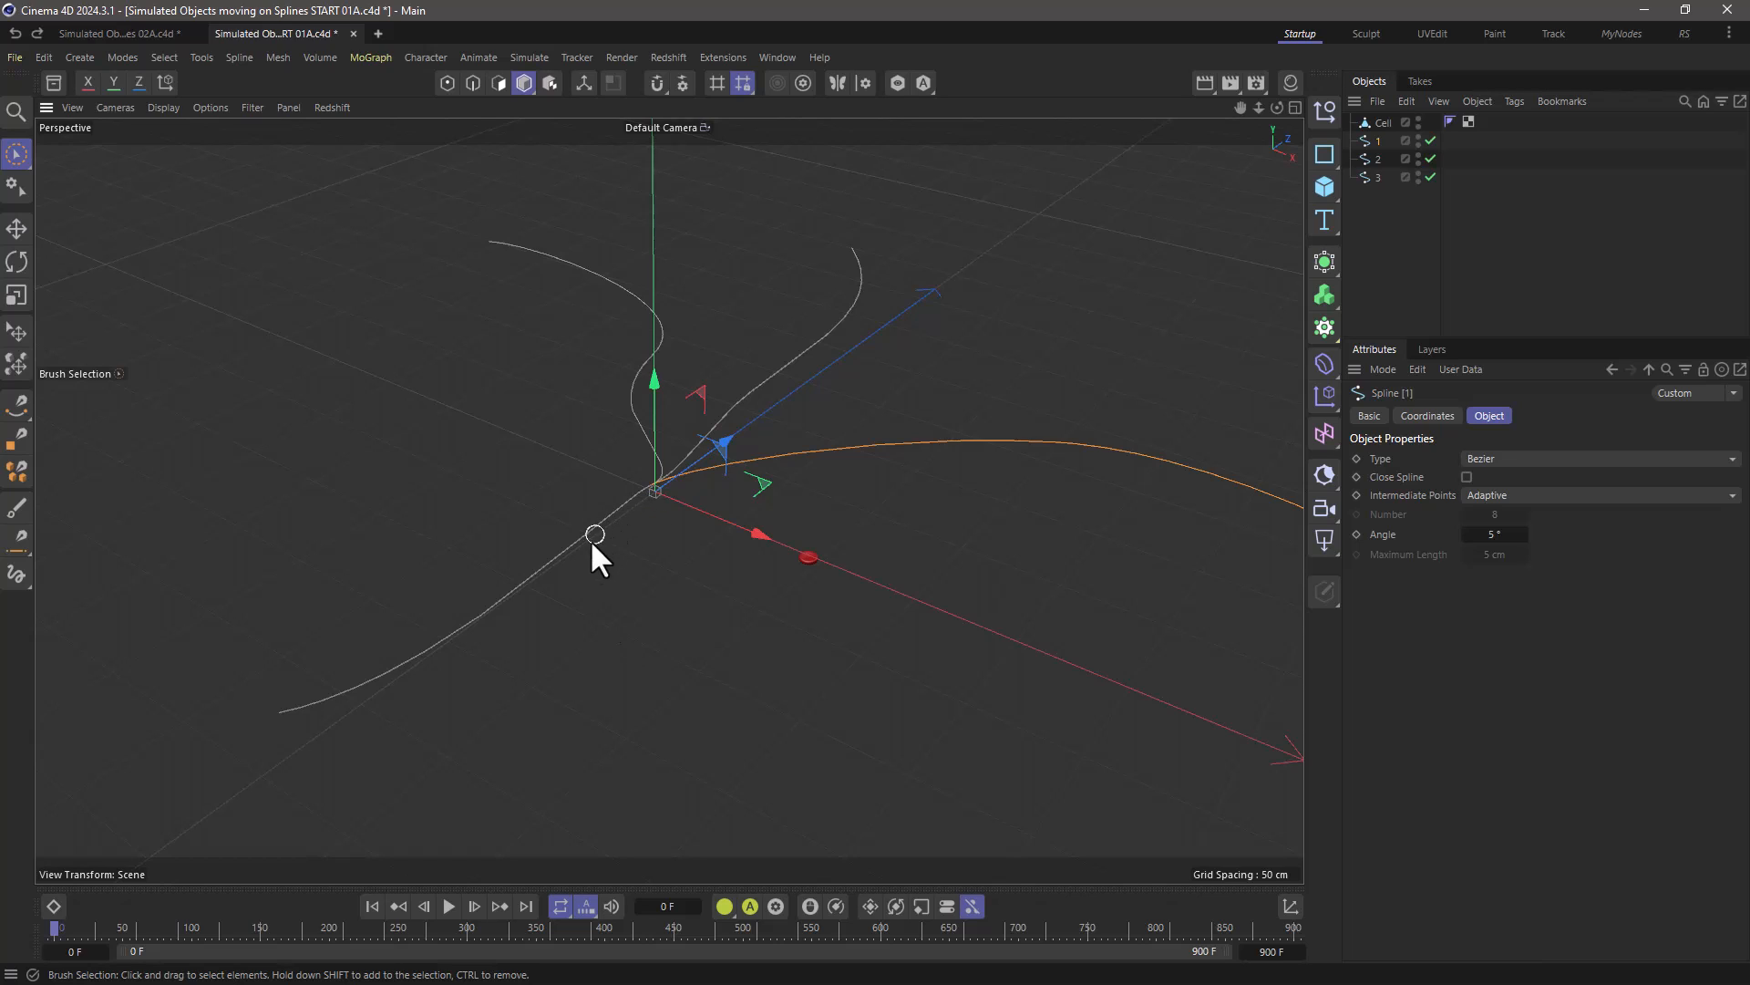
mouse_move(624, 494)
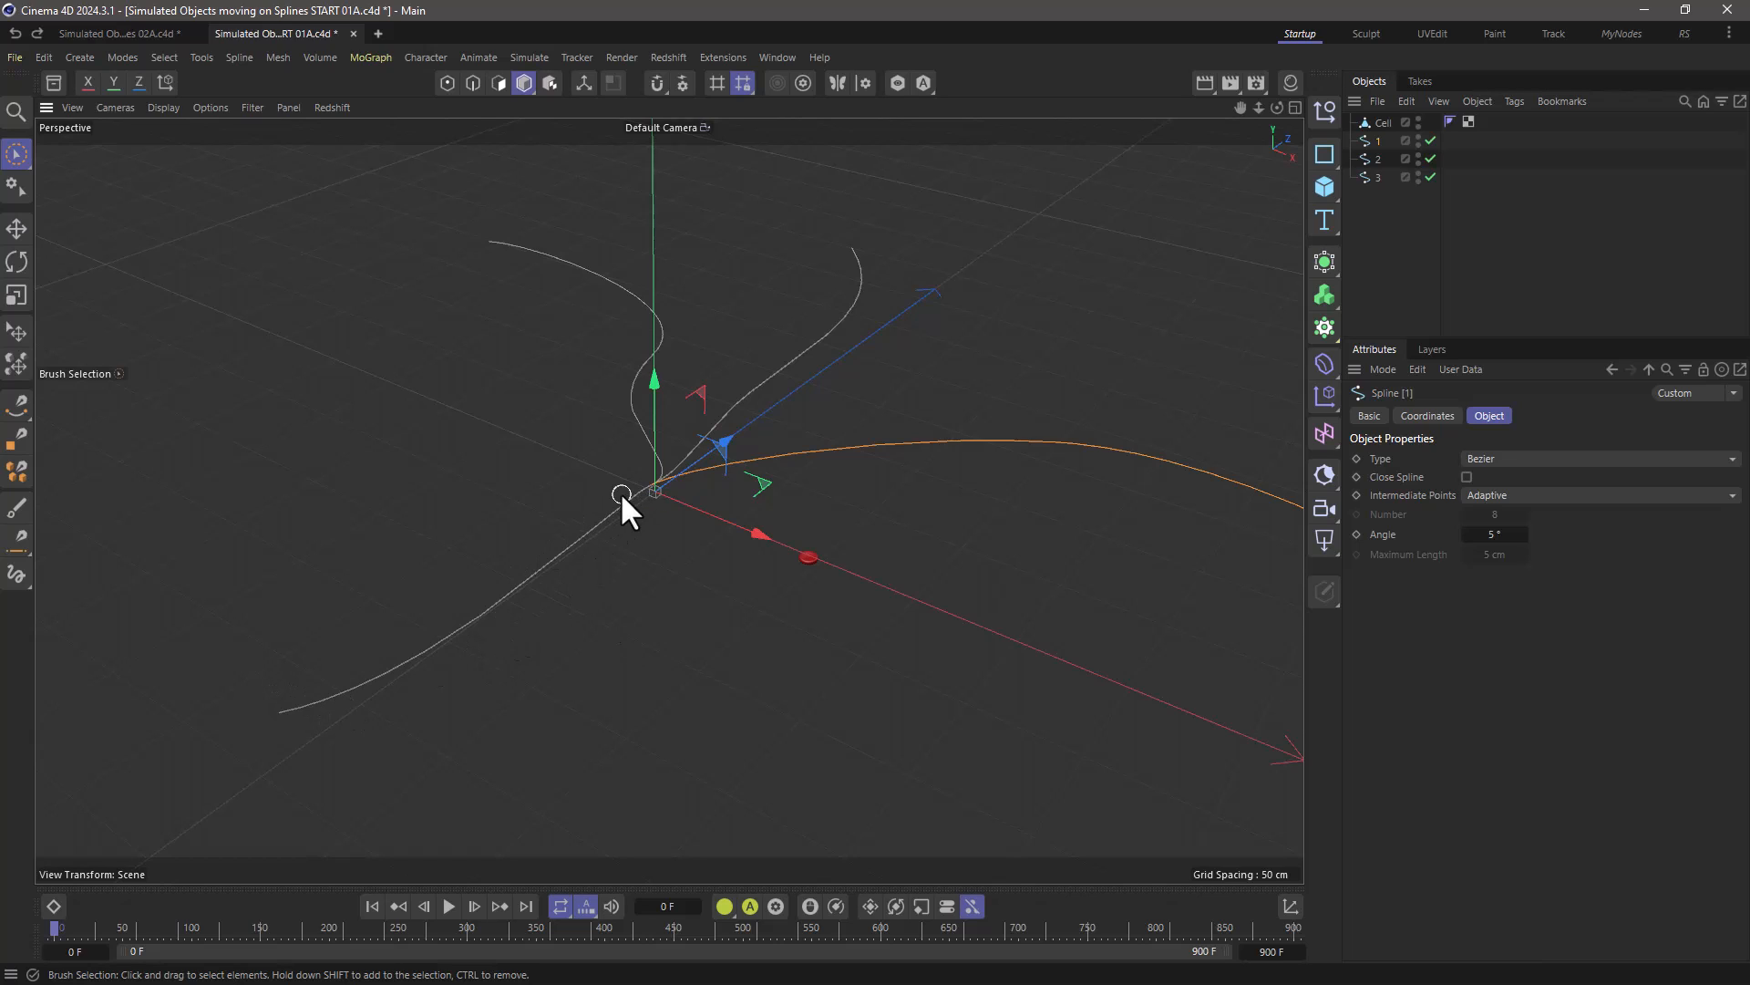
mouse_move(852, 368)
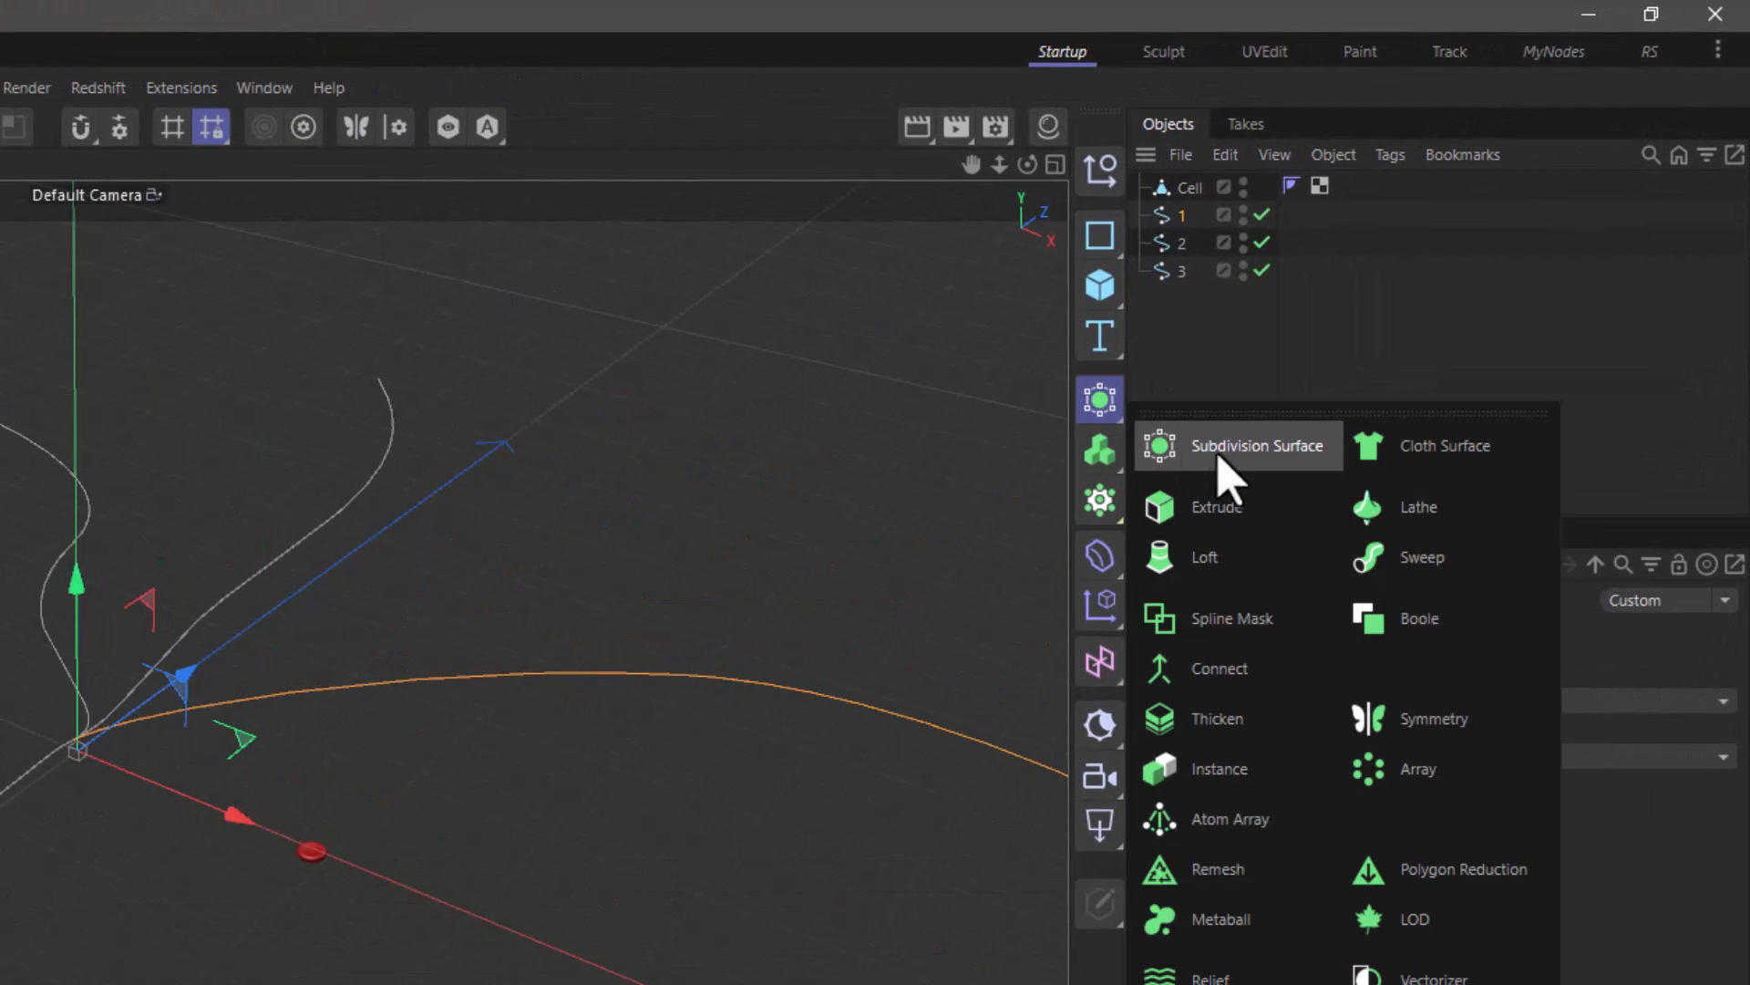
Join splines 1–3 with a Connect object and clone Cell along it in Object mode
click(1219, 667)
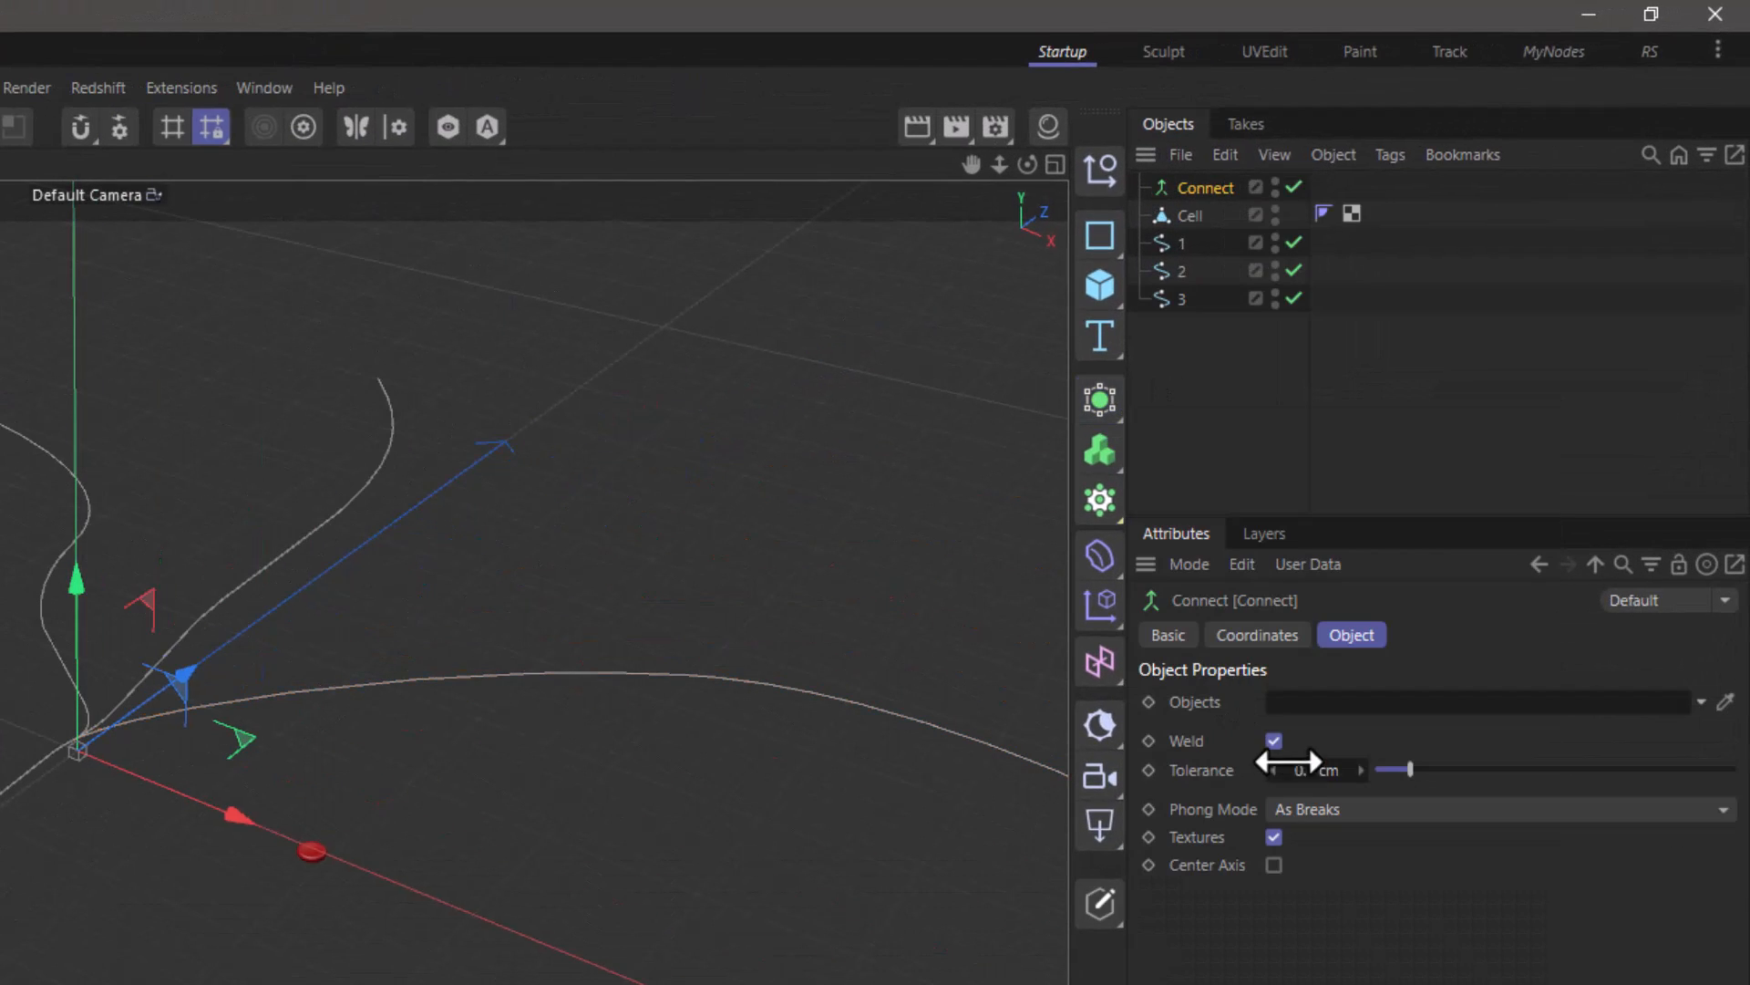
click(1273, 740)
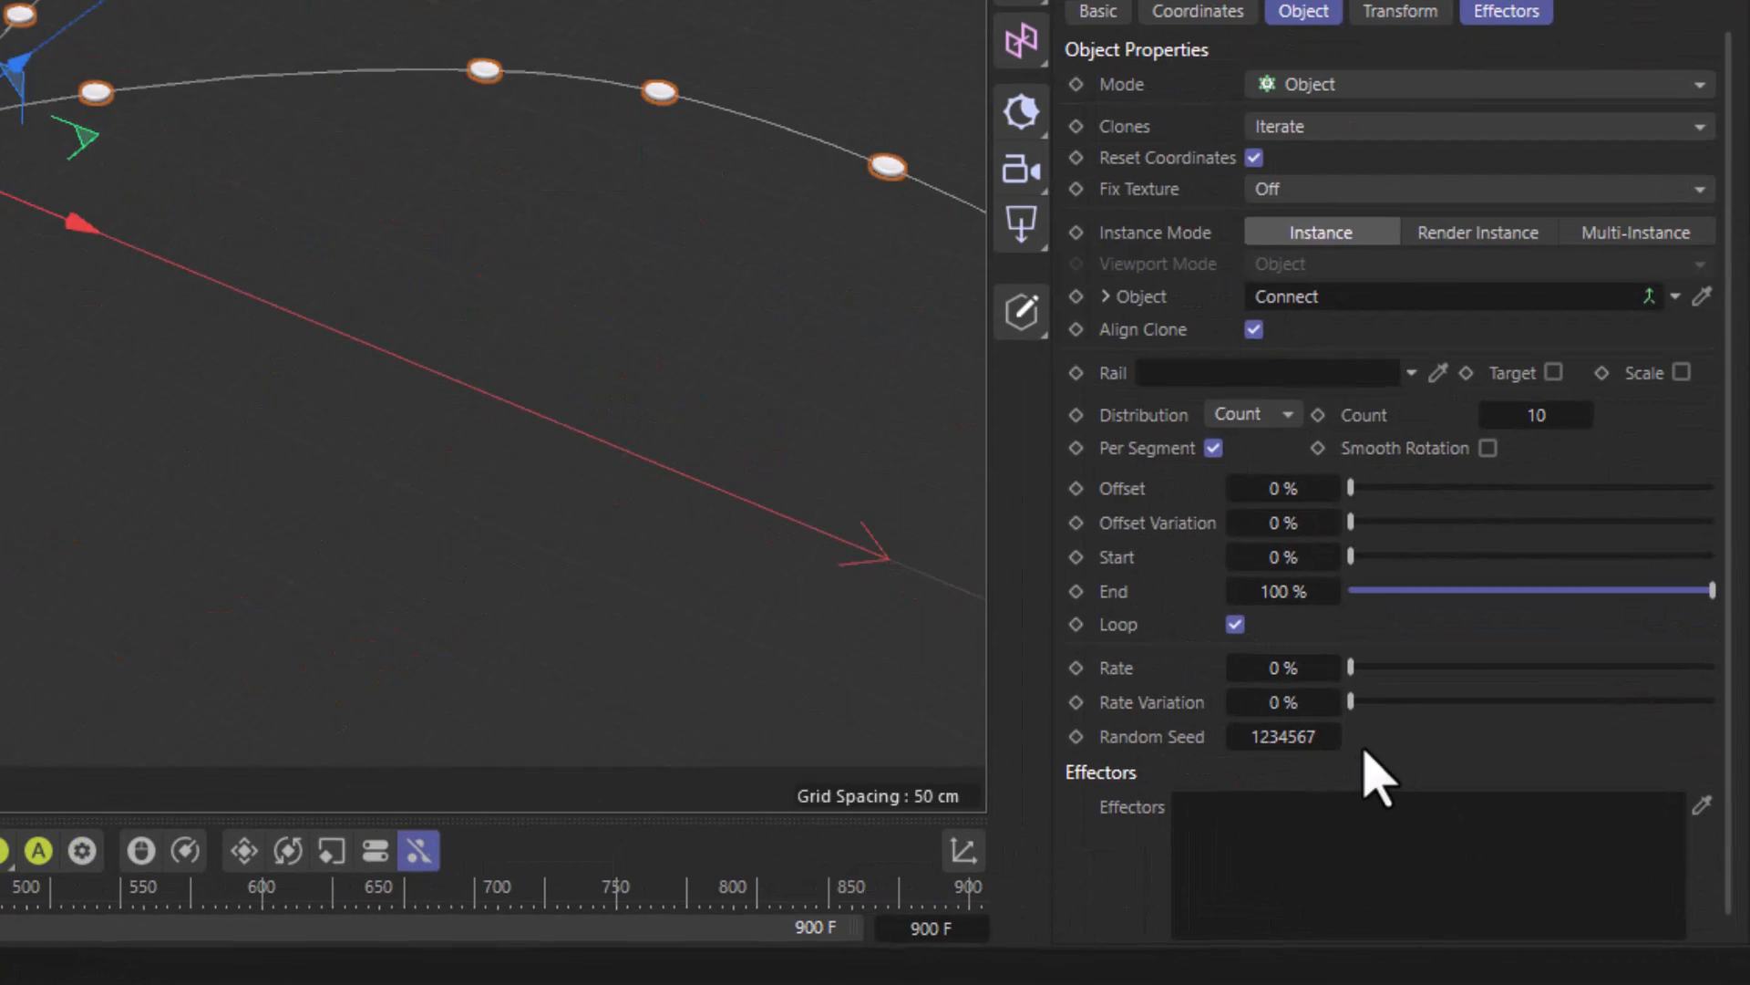
Set the Cloner distribution to Even with a count of 53 per segment
click(1250, 414)
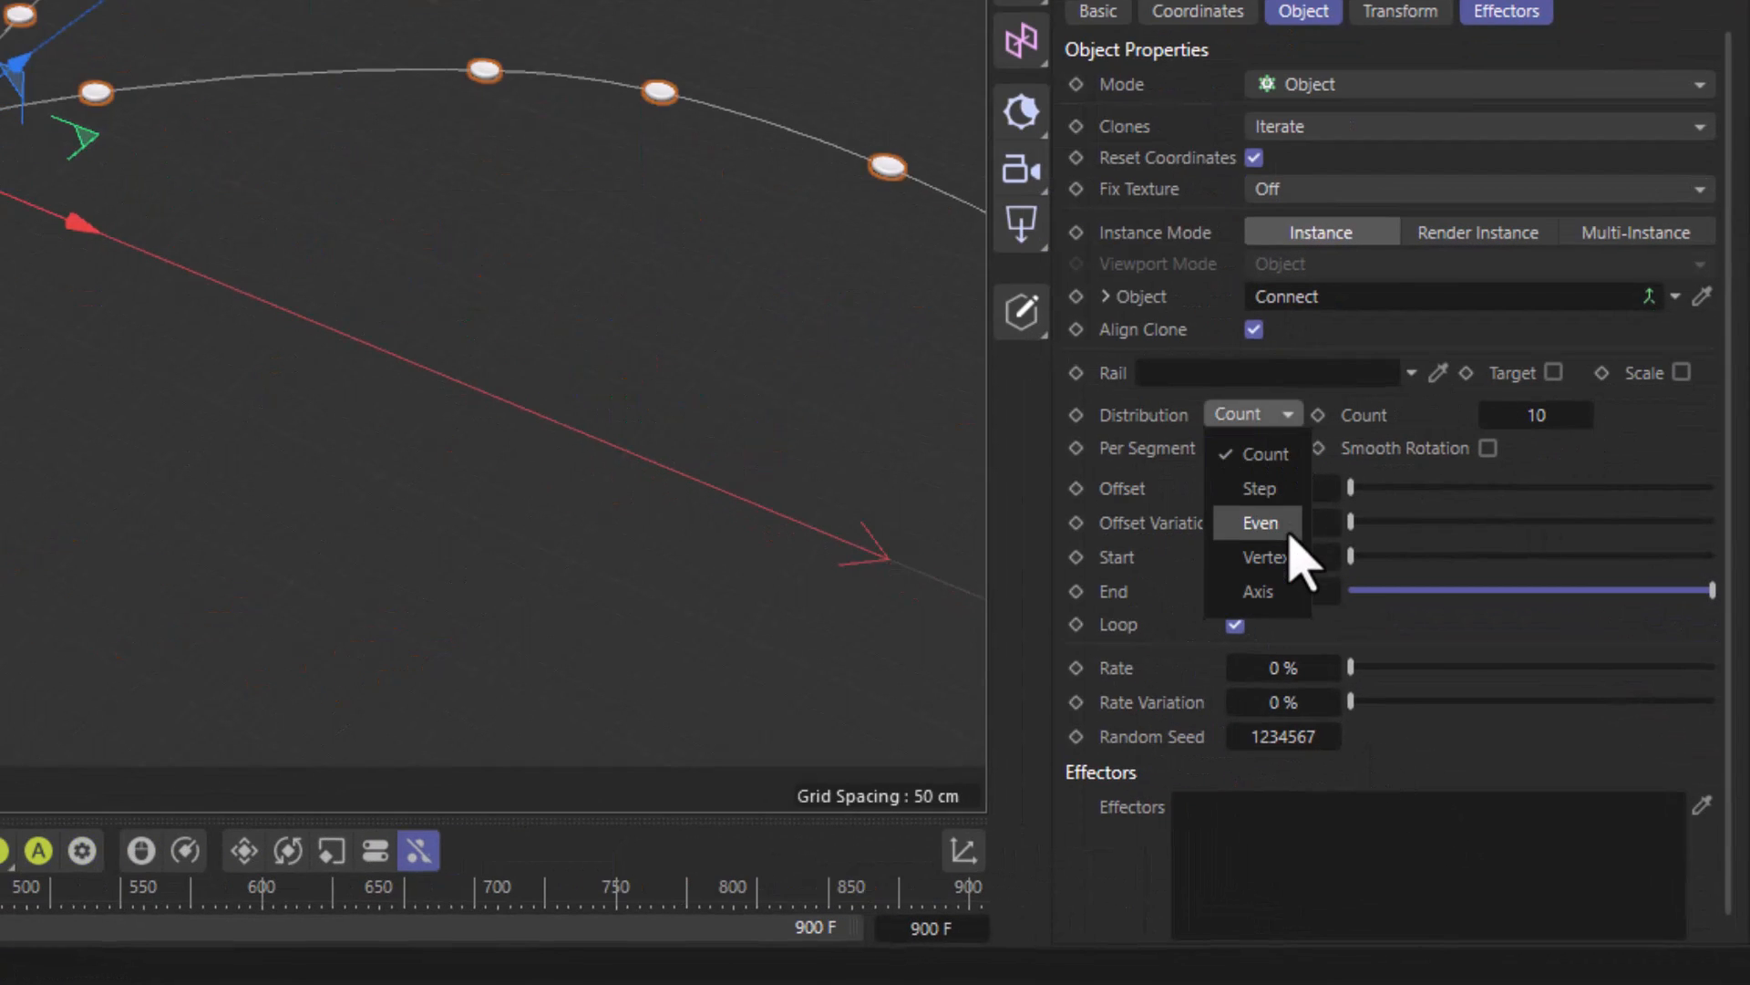
click(1259, 522)
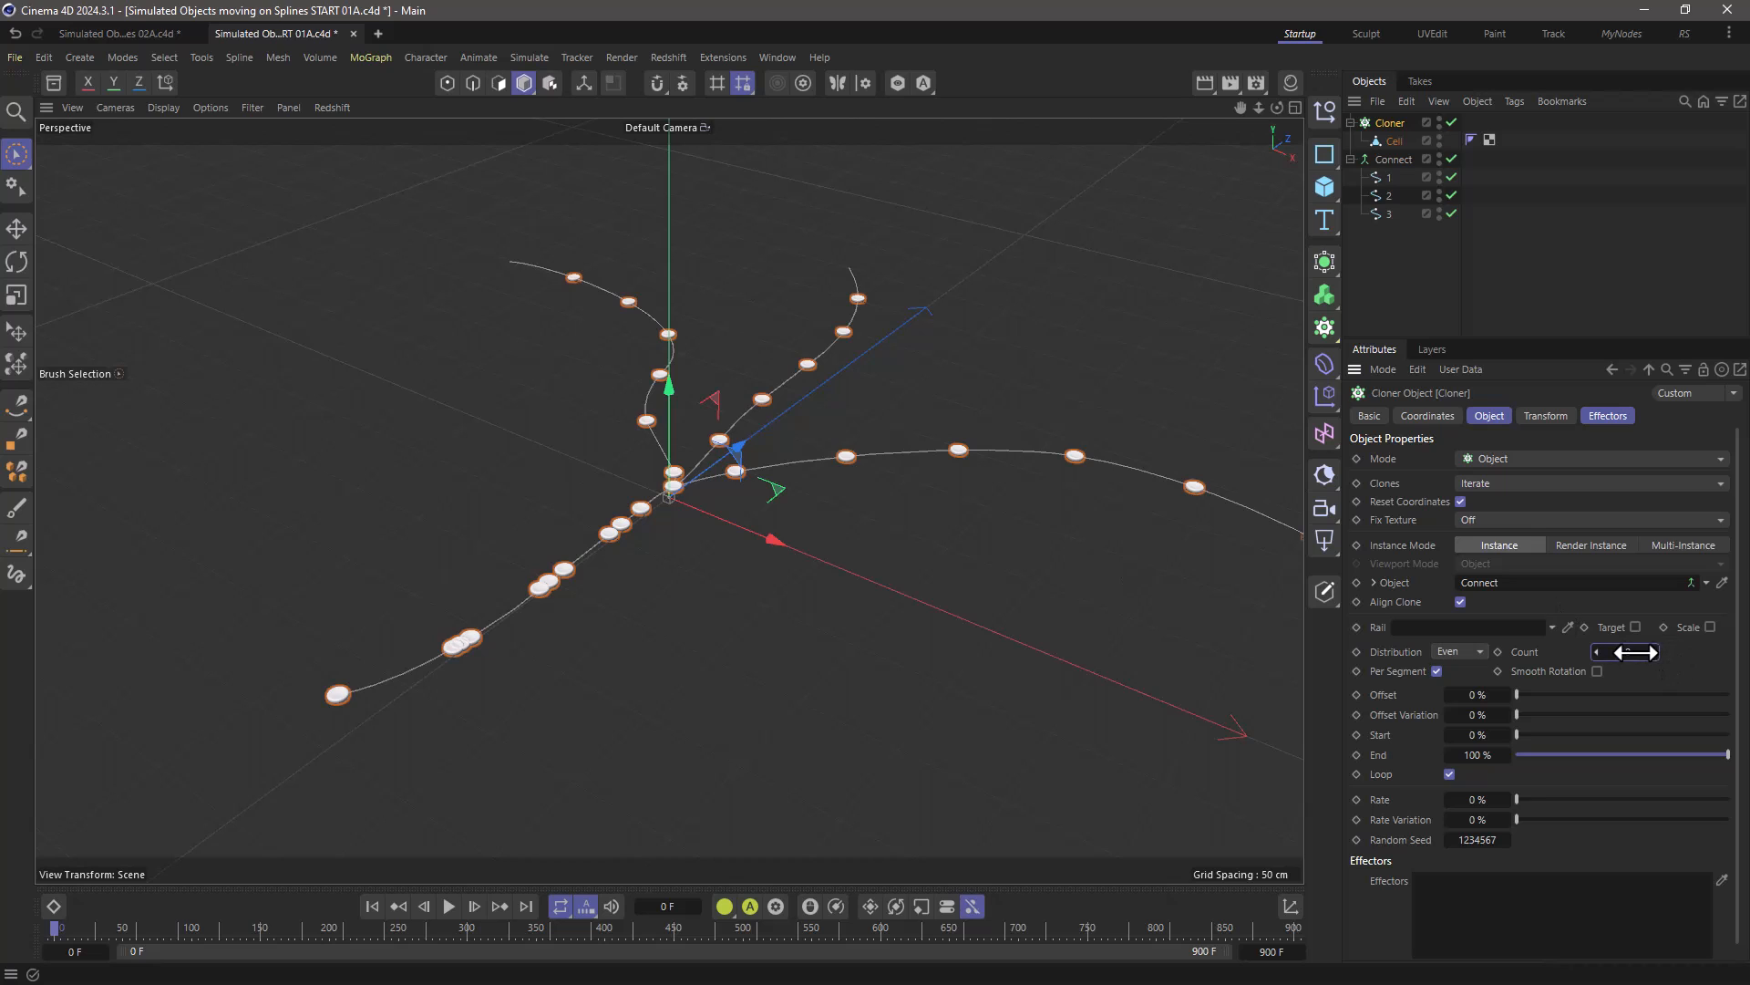
drag(1635, 652, 1635, 652)
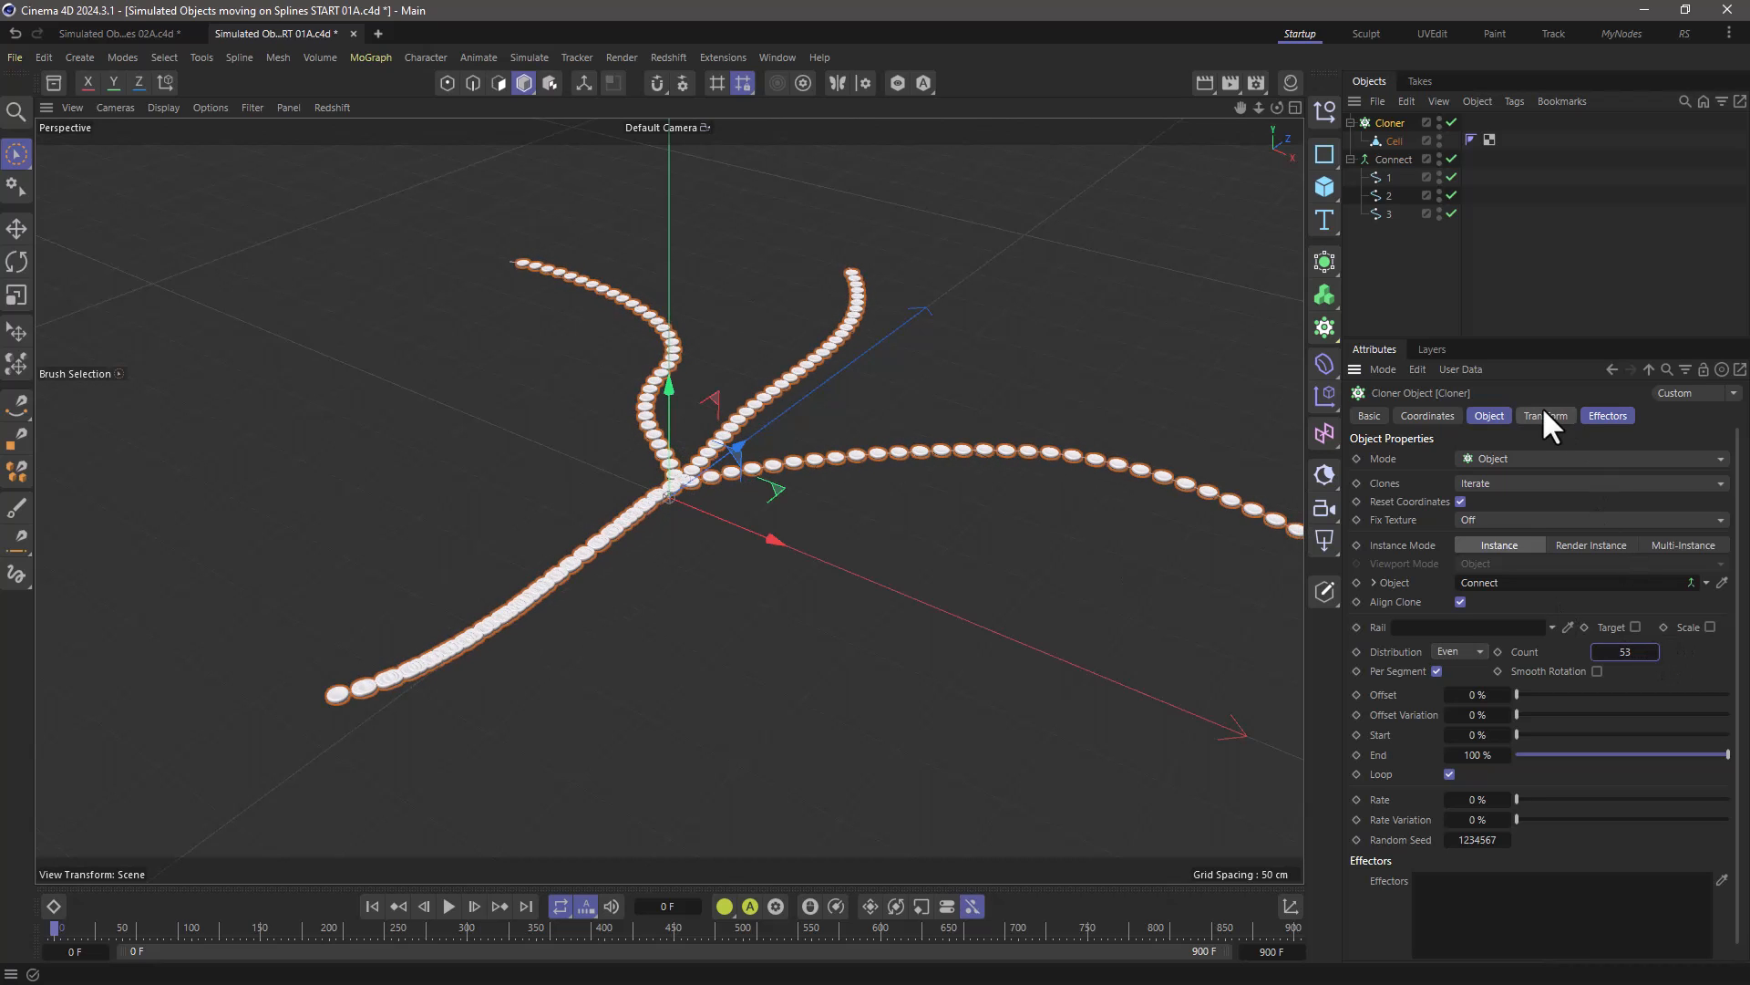
Rotate every clone 90° in pitch and select the Cloner
click(1547, 415)
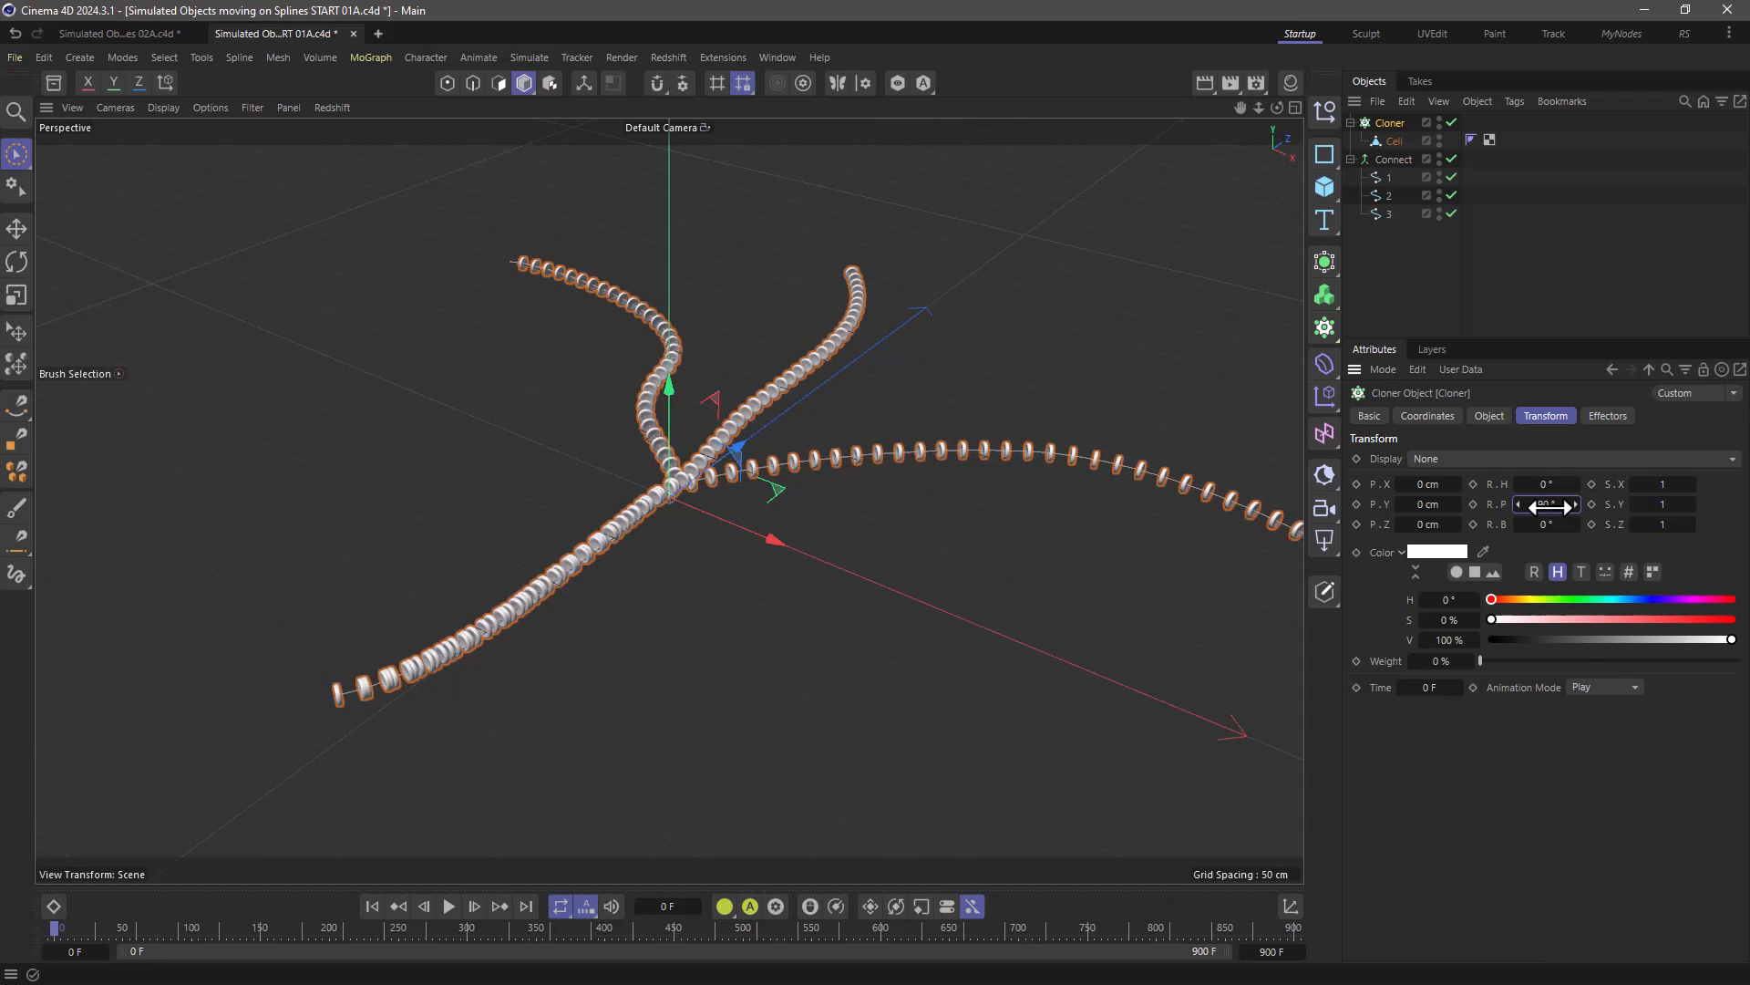
drag(1546, 503, 1574, 503)
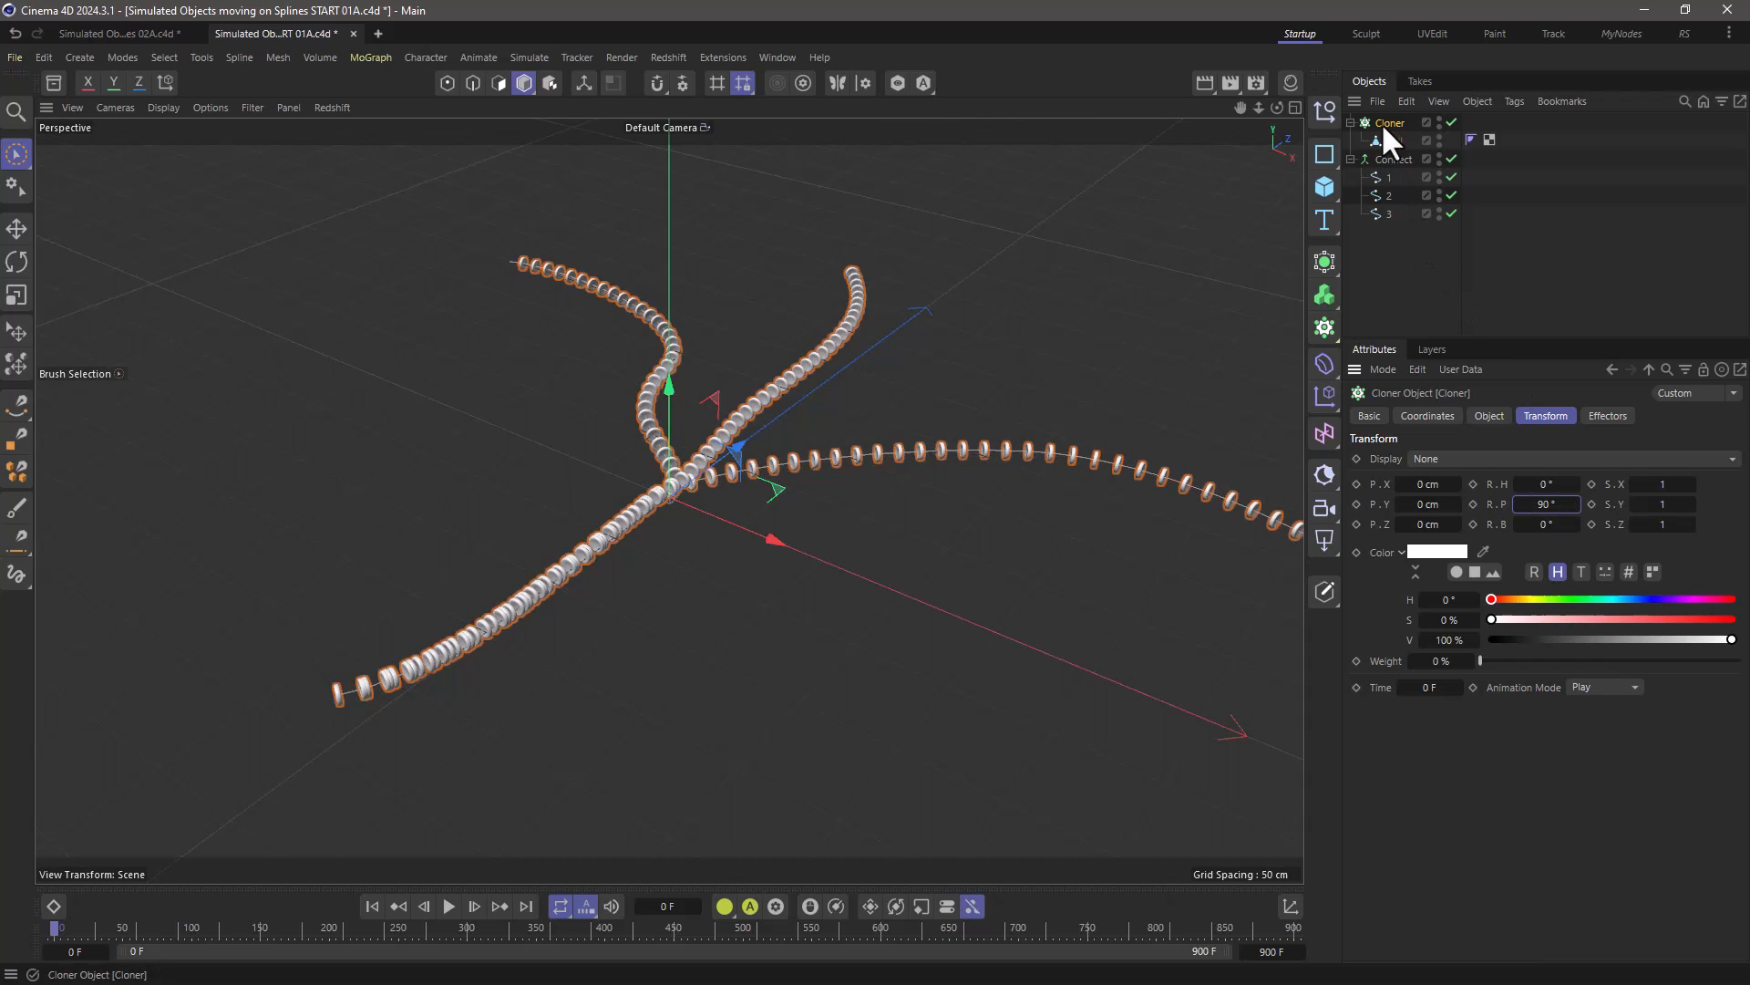
click(372, 56)
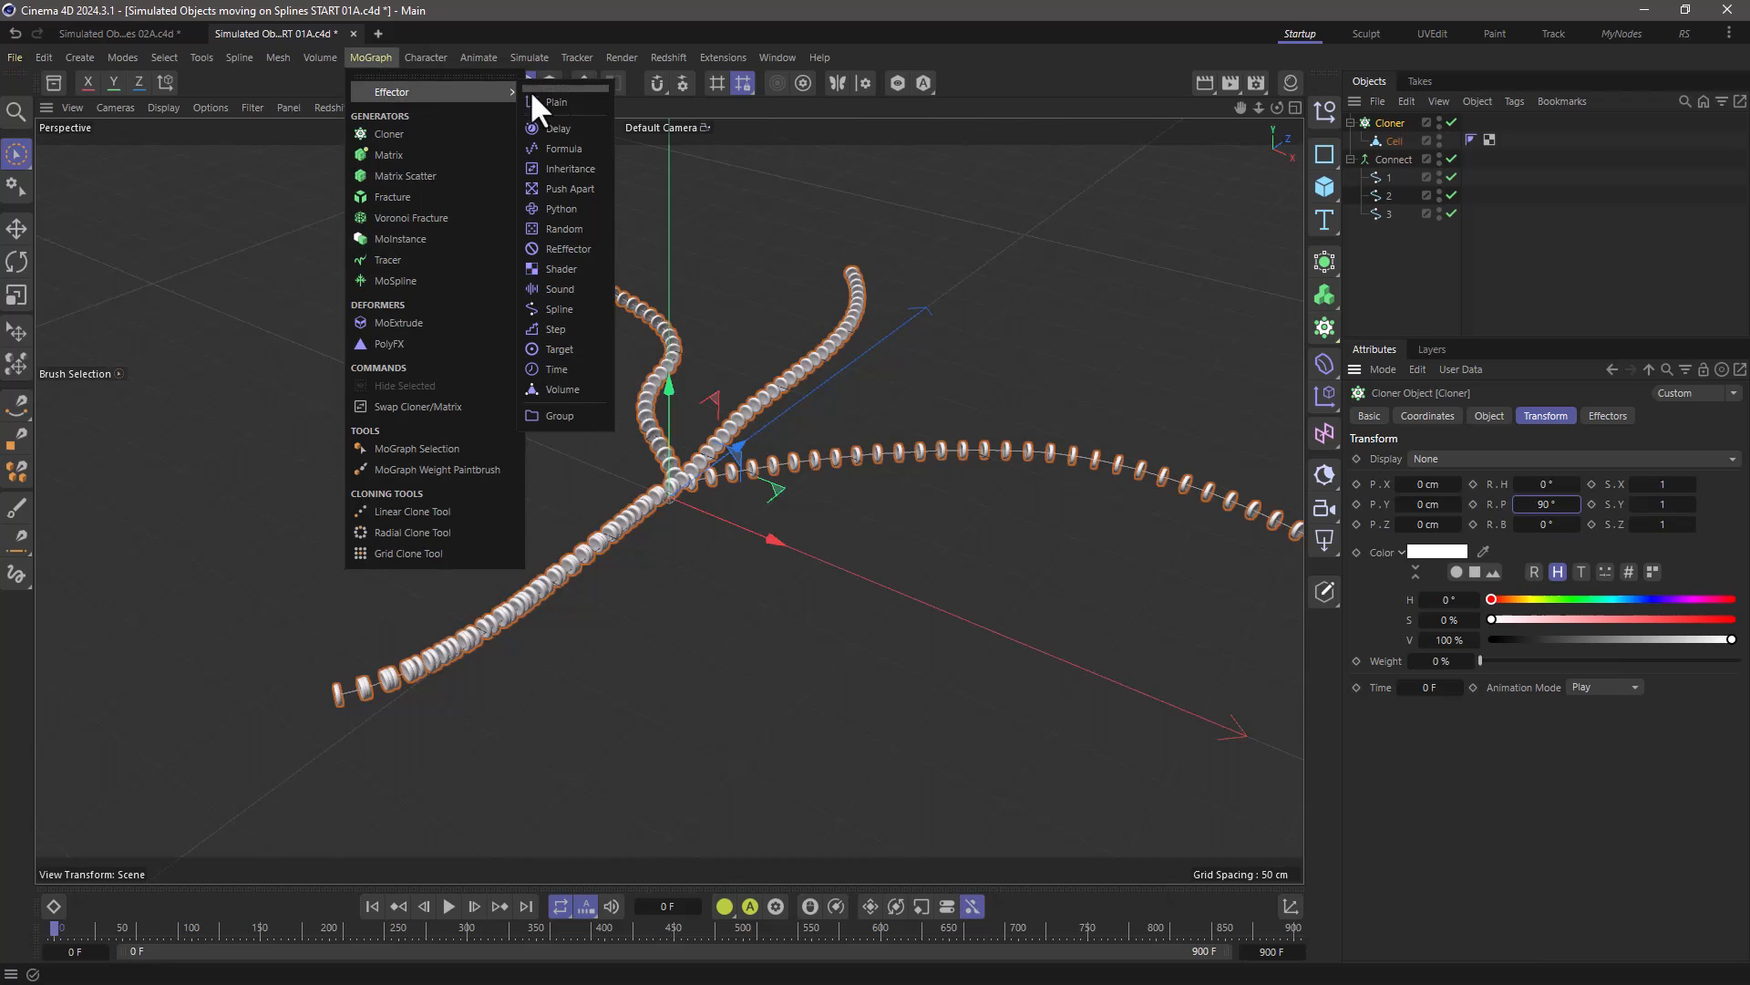
Add a Random effector with 3 cm position jitter on X, Y and Z
click(563, 228)
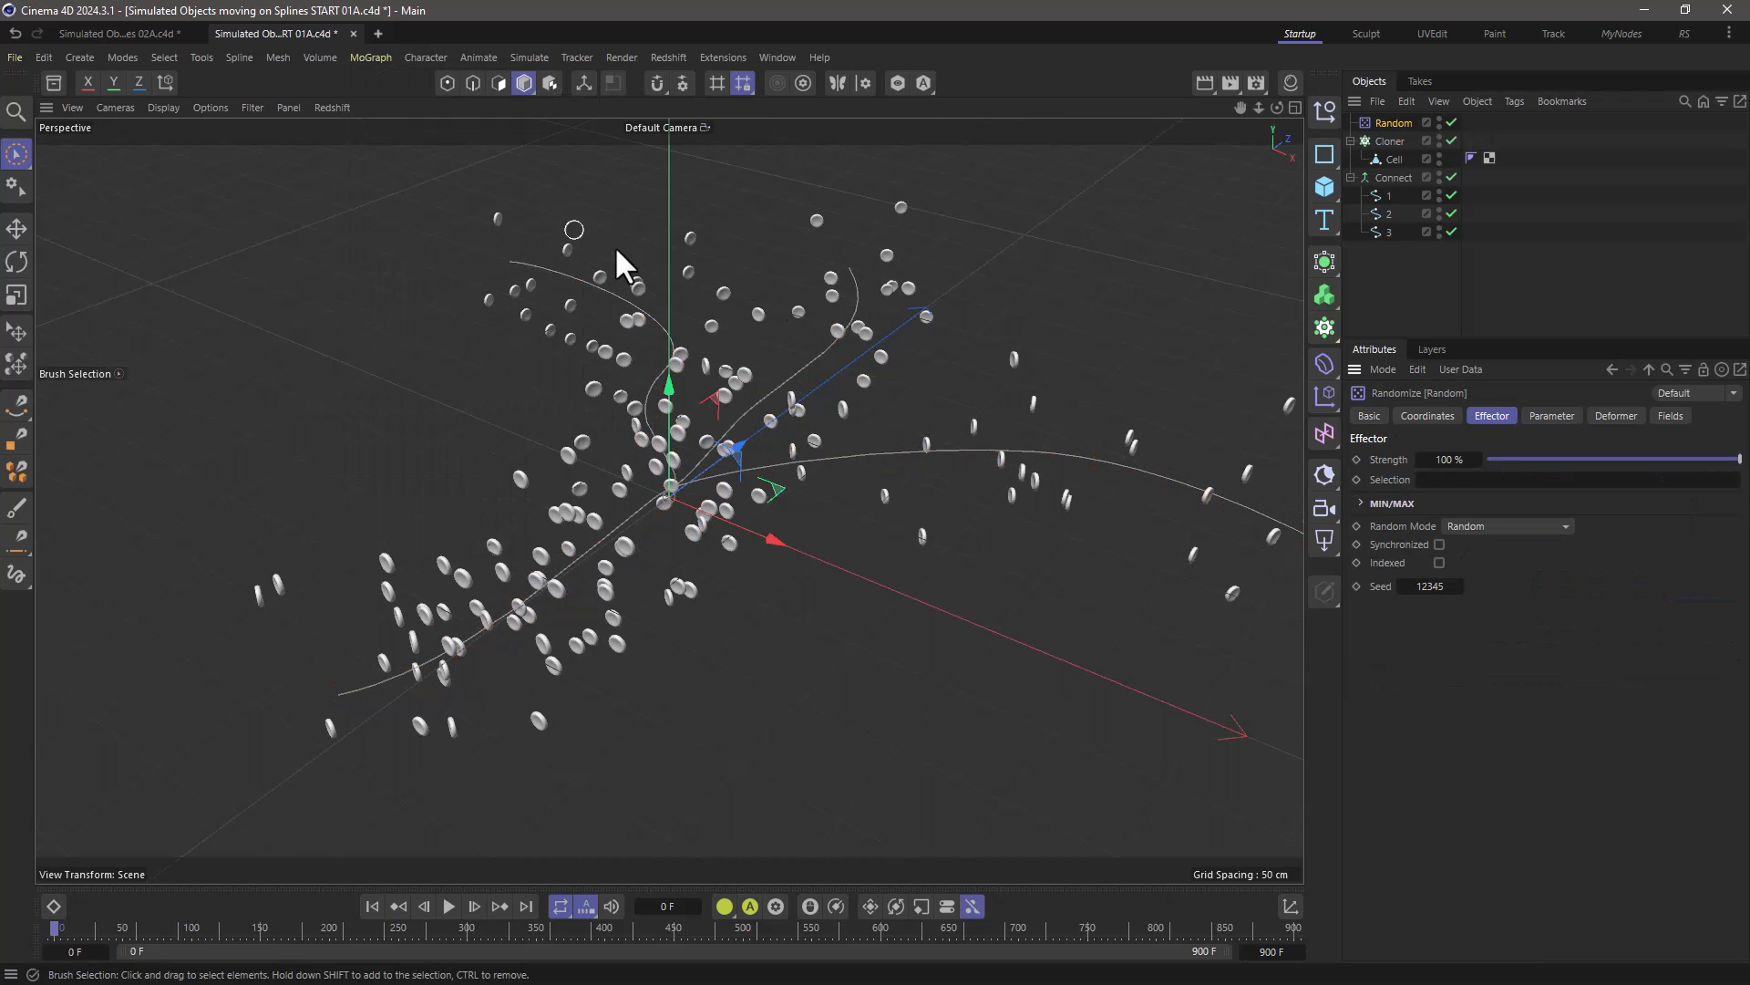
click(1551, 415)
text(3)
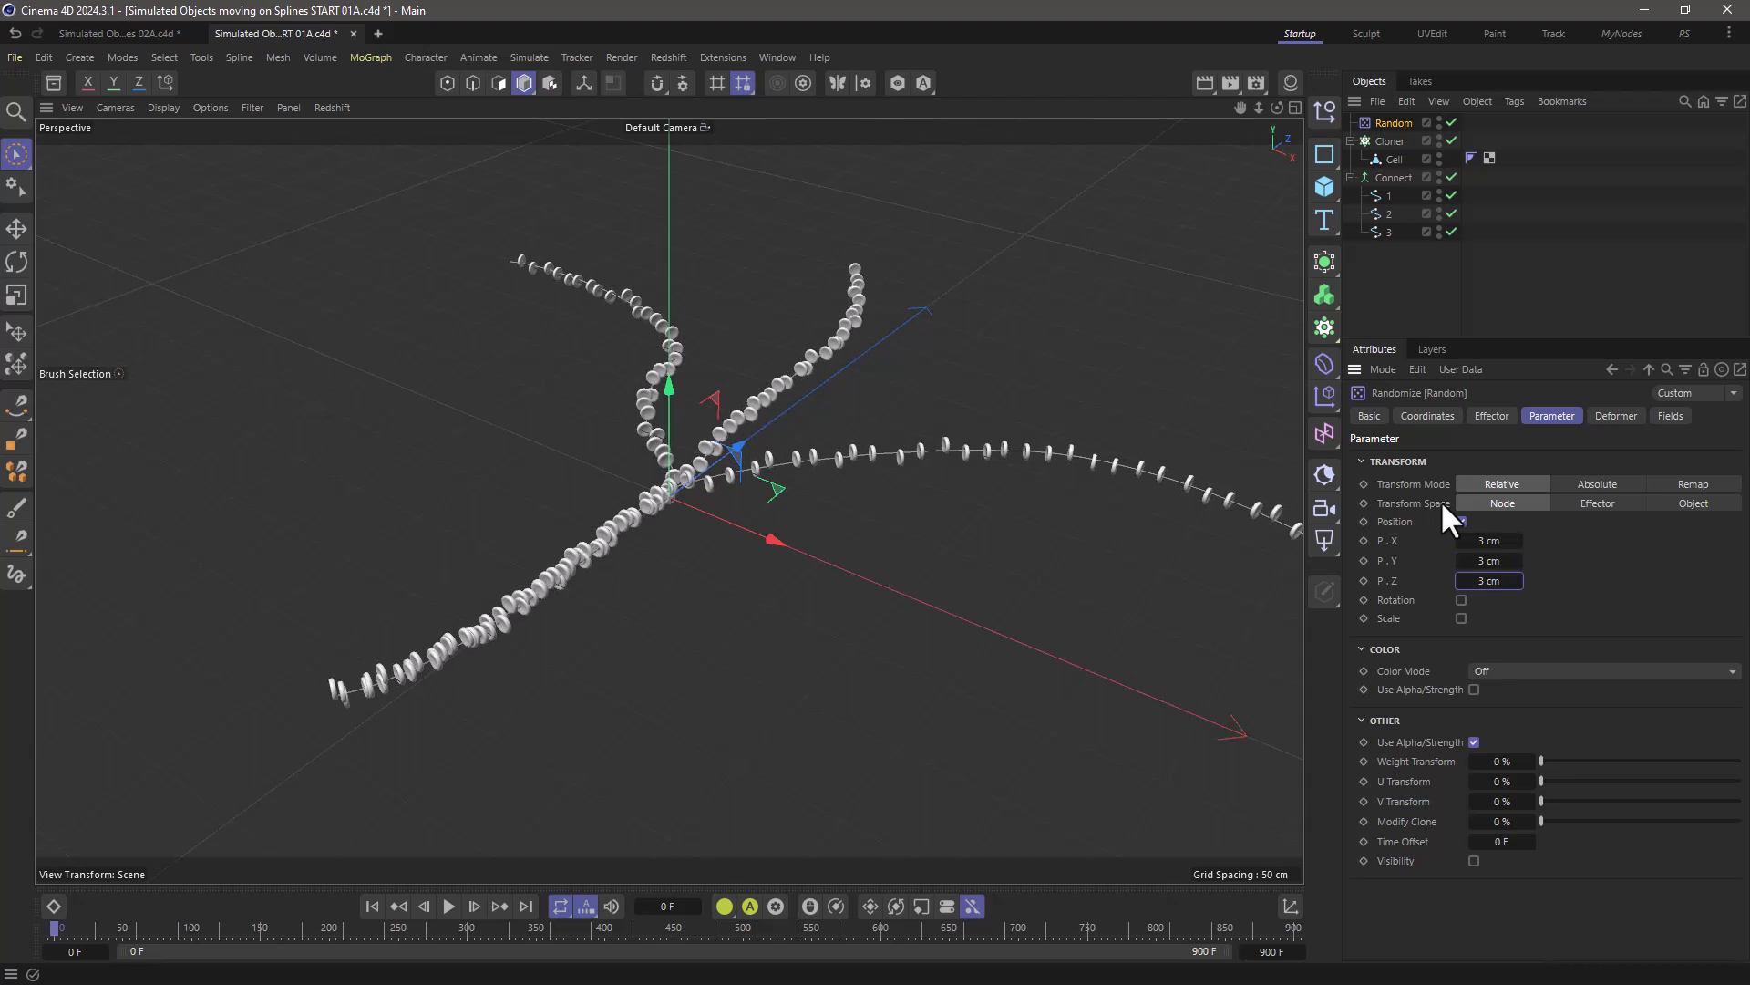
click(1390, 140)
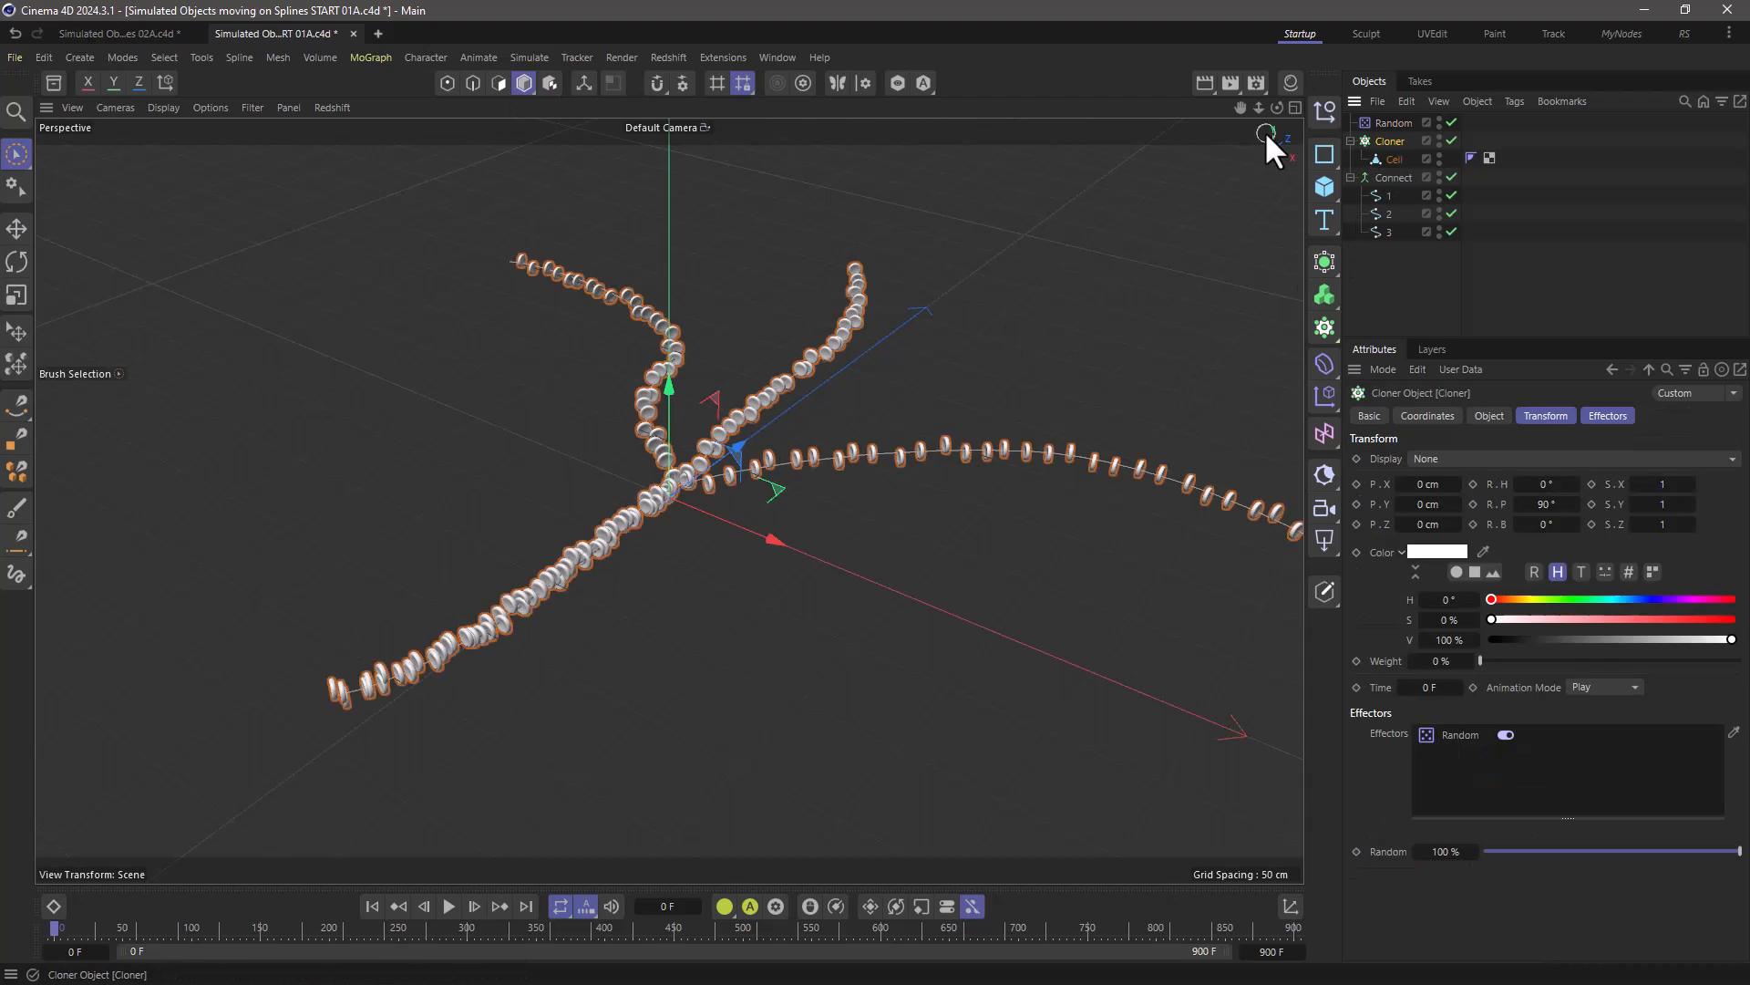
click(369, 57)
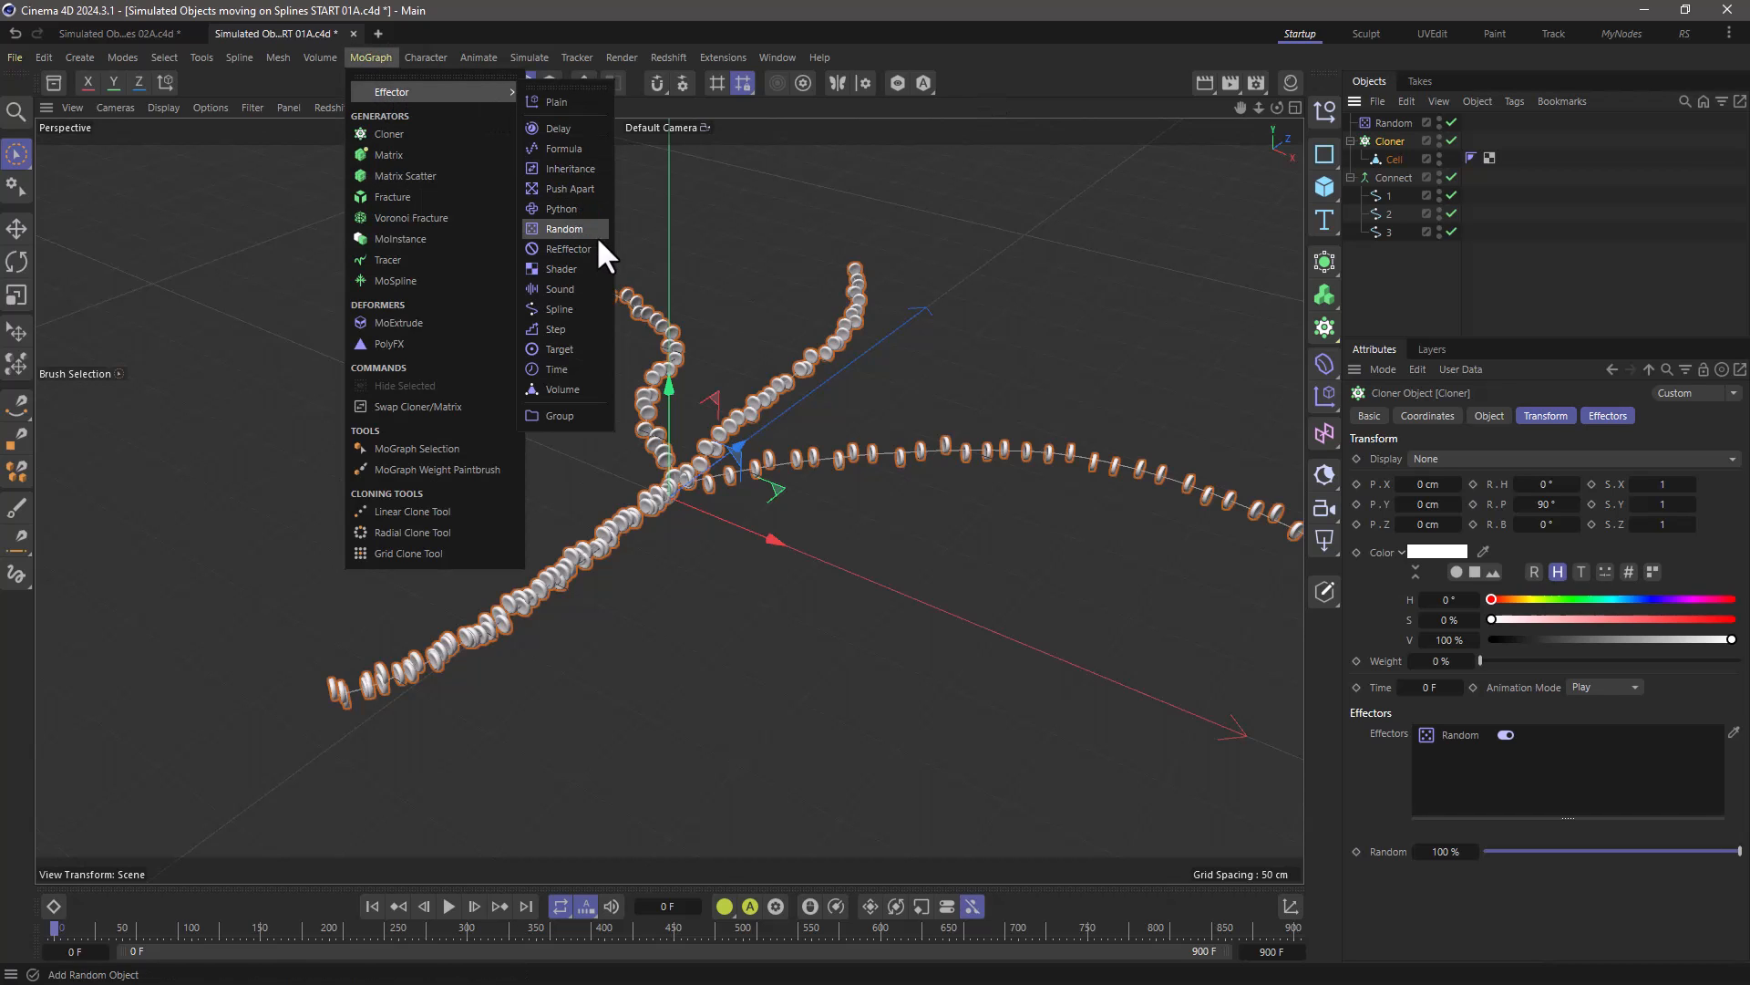
Switch Random.1 from position to rotation randomization: H 32°, P 119°, B 199°
click(565, 228)
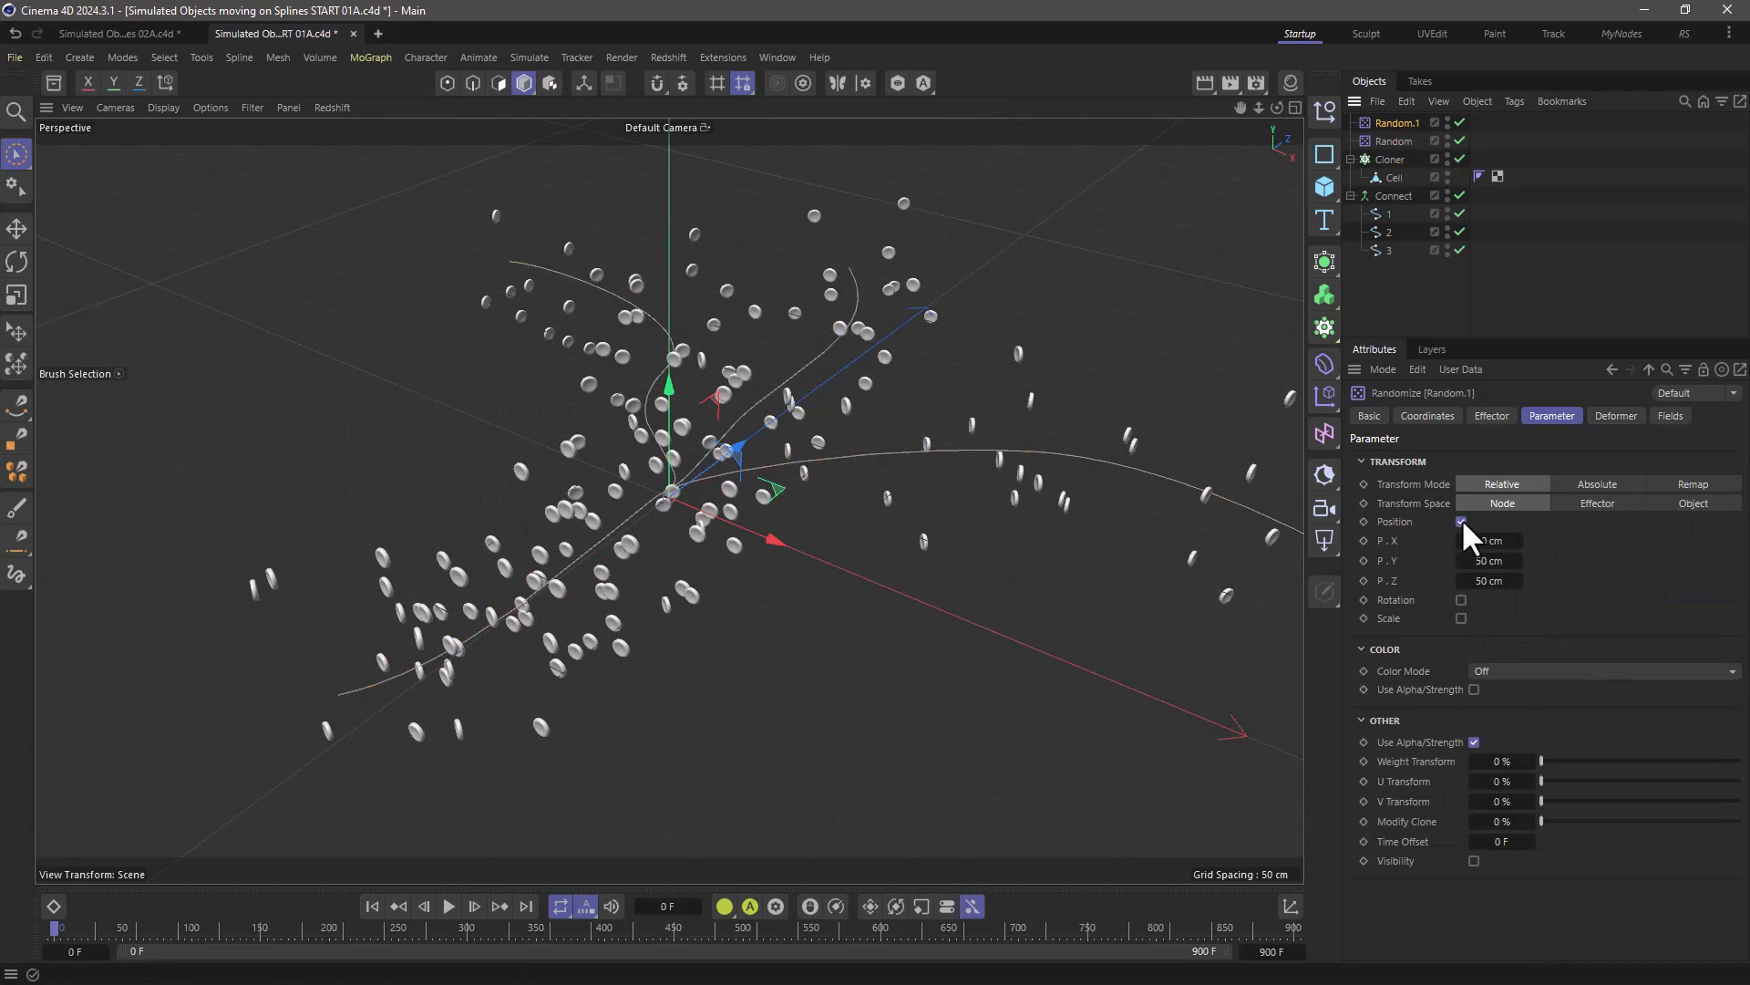
click(1461, 541)
text(199)
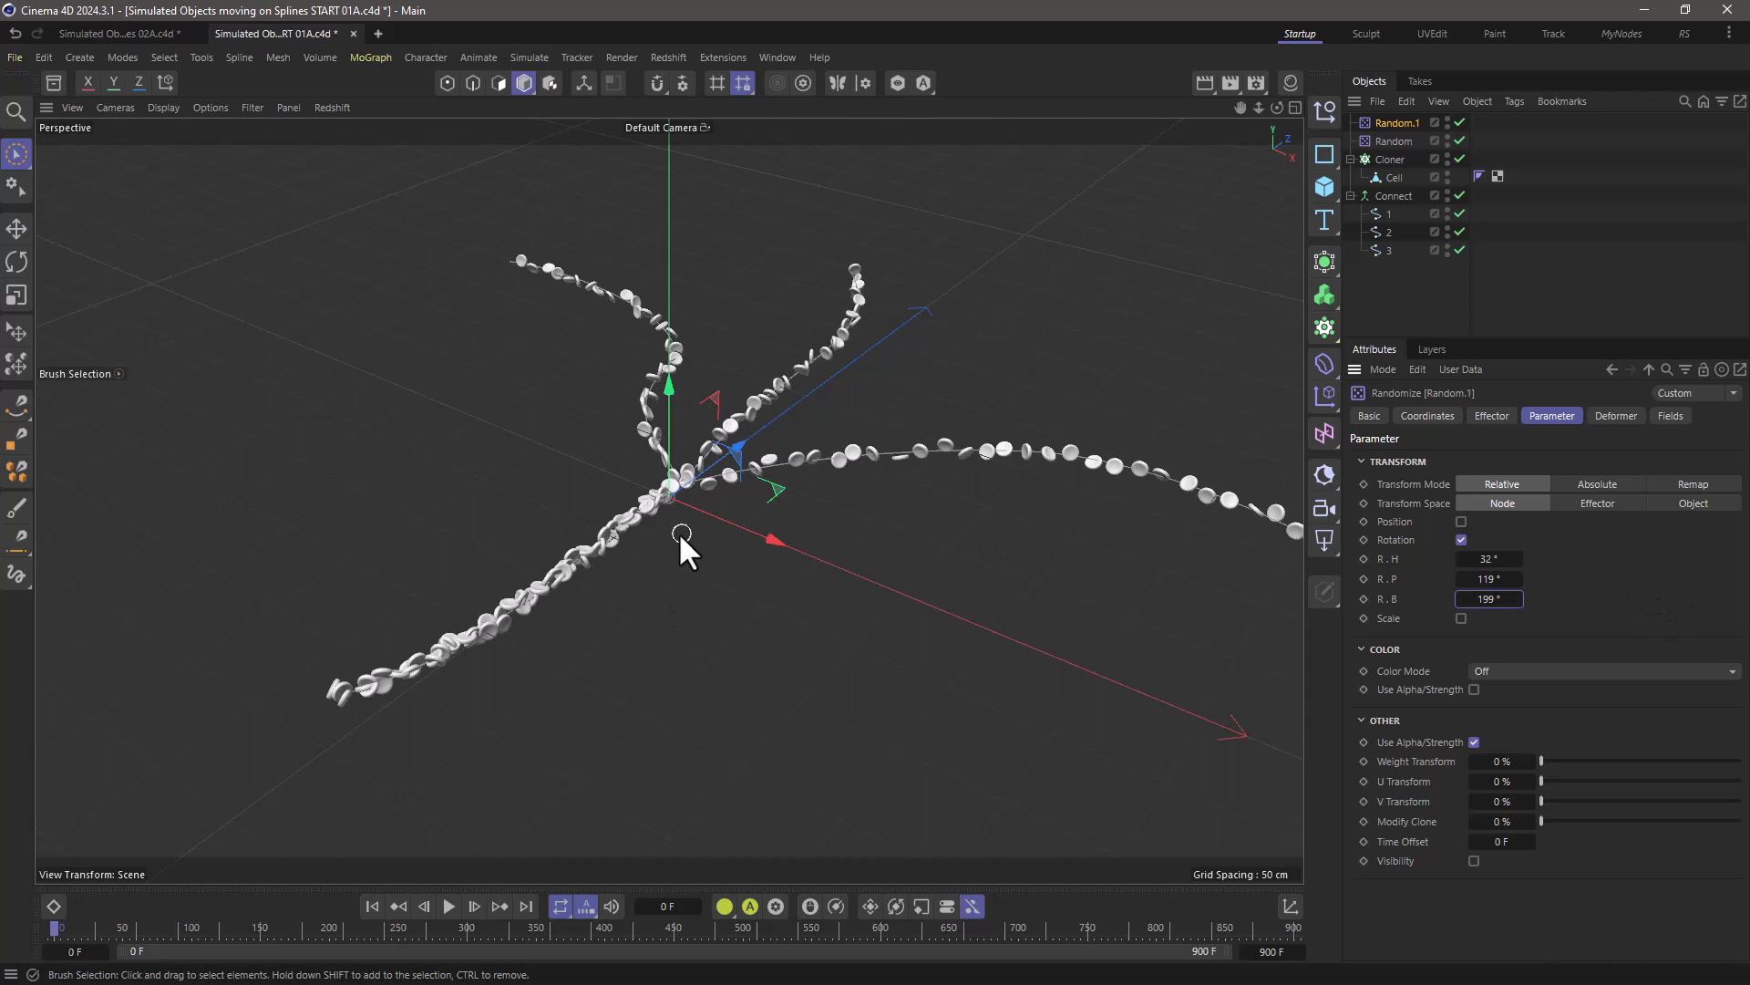
click(1391, 158)
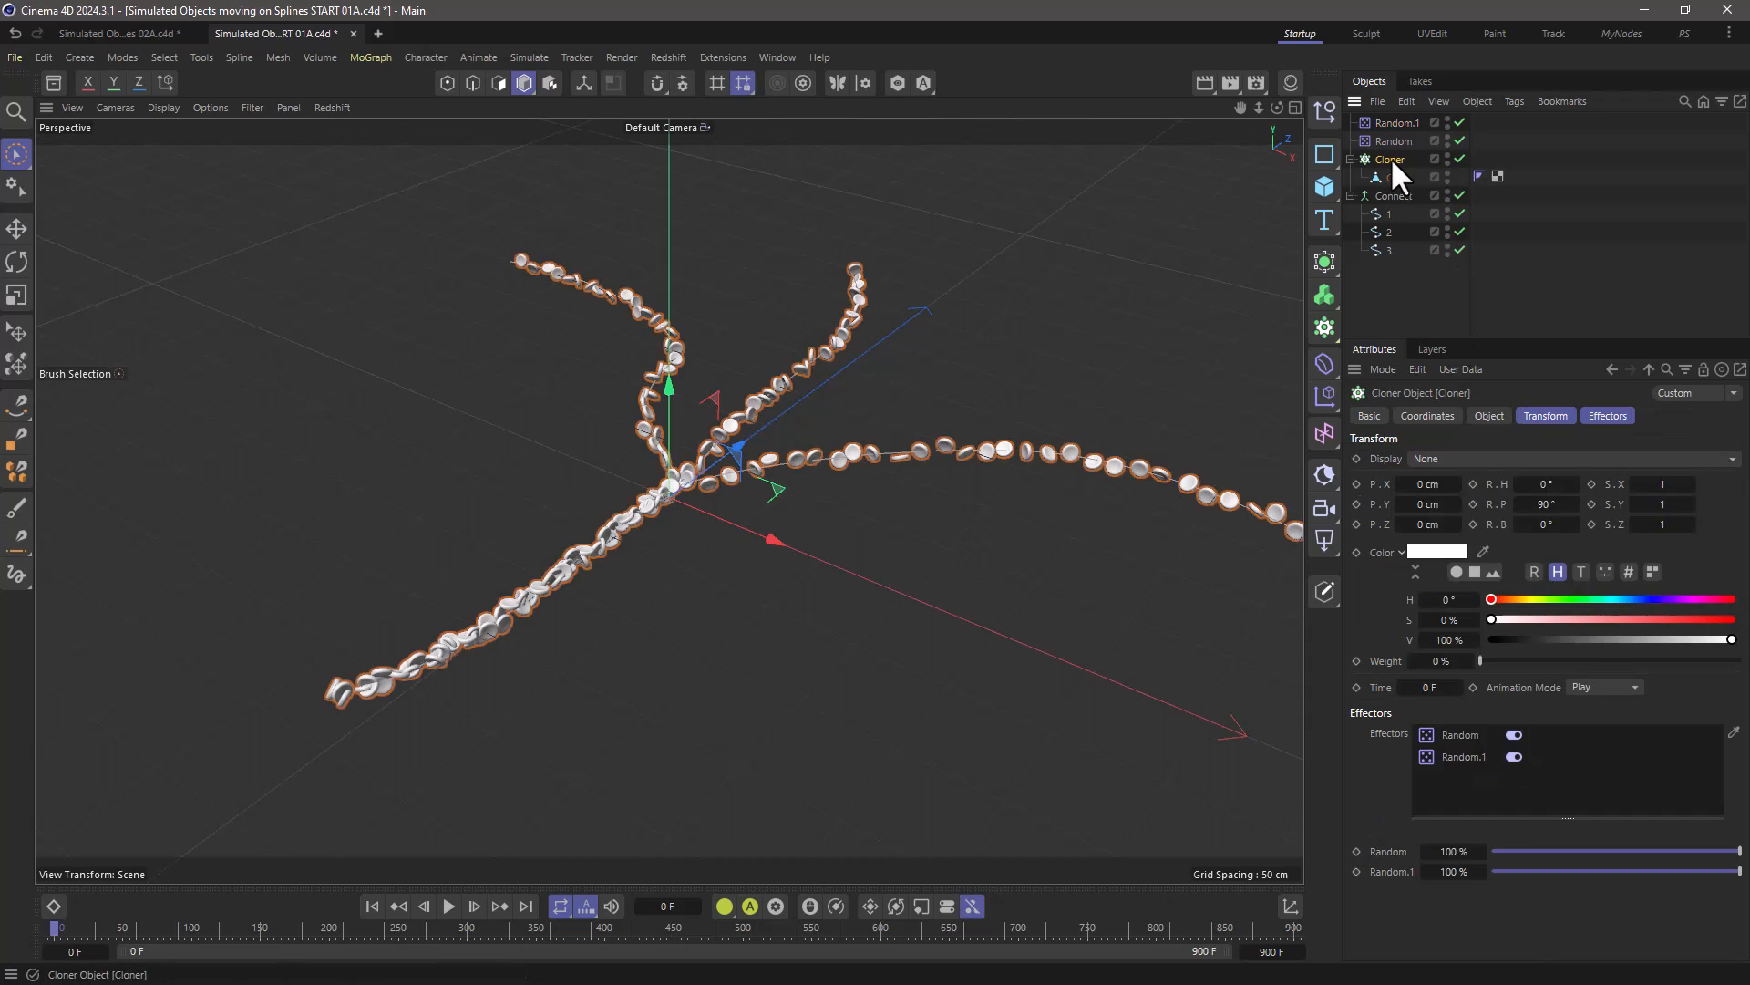
Give the Cloner a Rigid Body tag, zero scene gravity, and play the simulation
right_click(1388, 160)
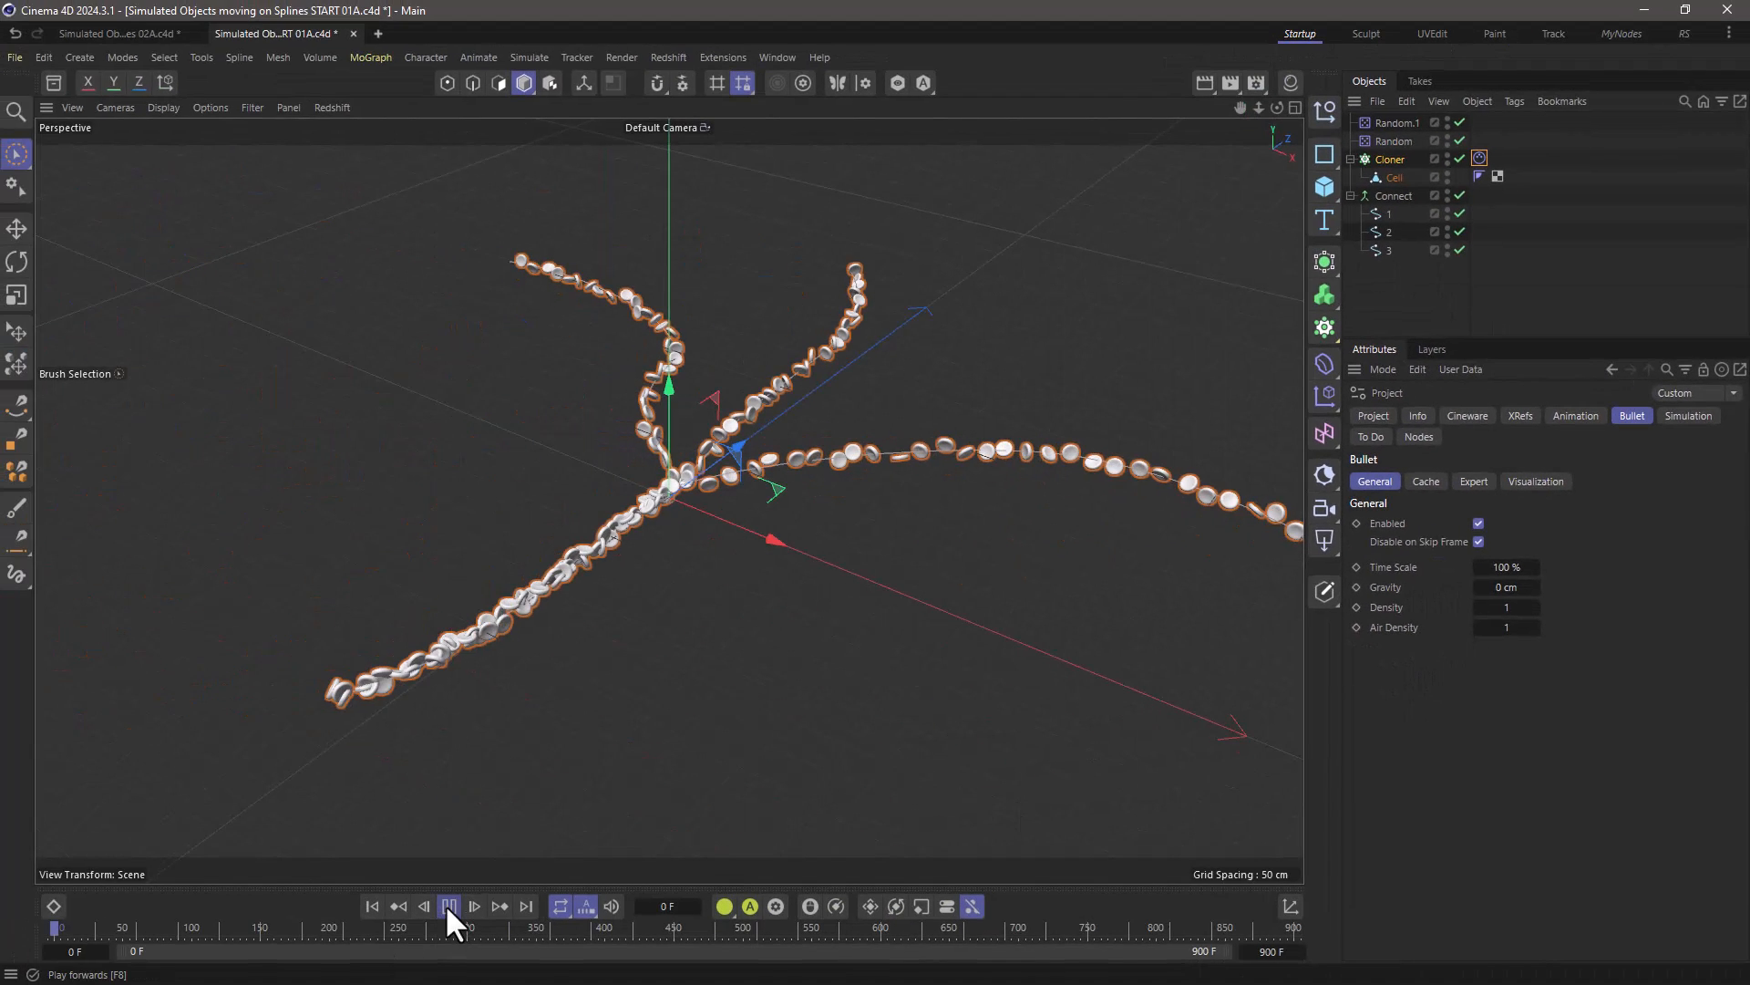
click(448, 905)
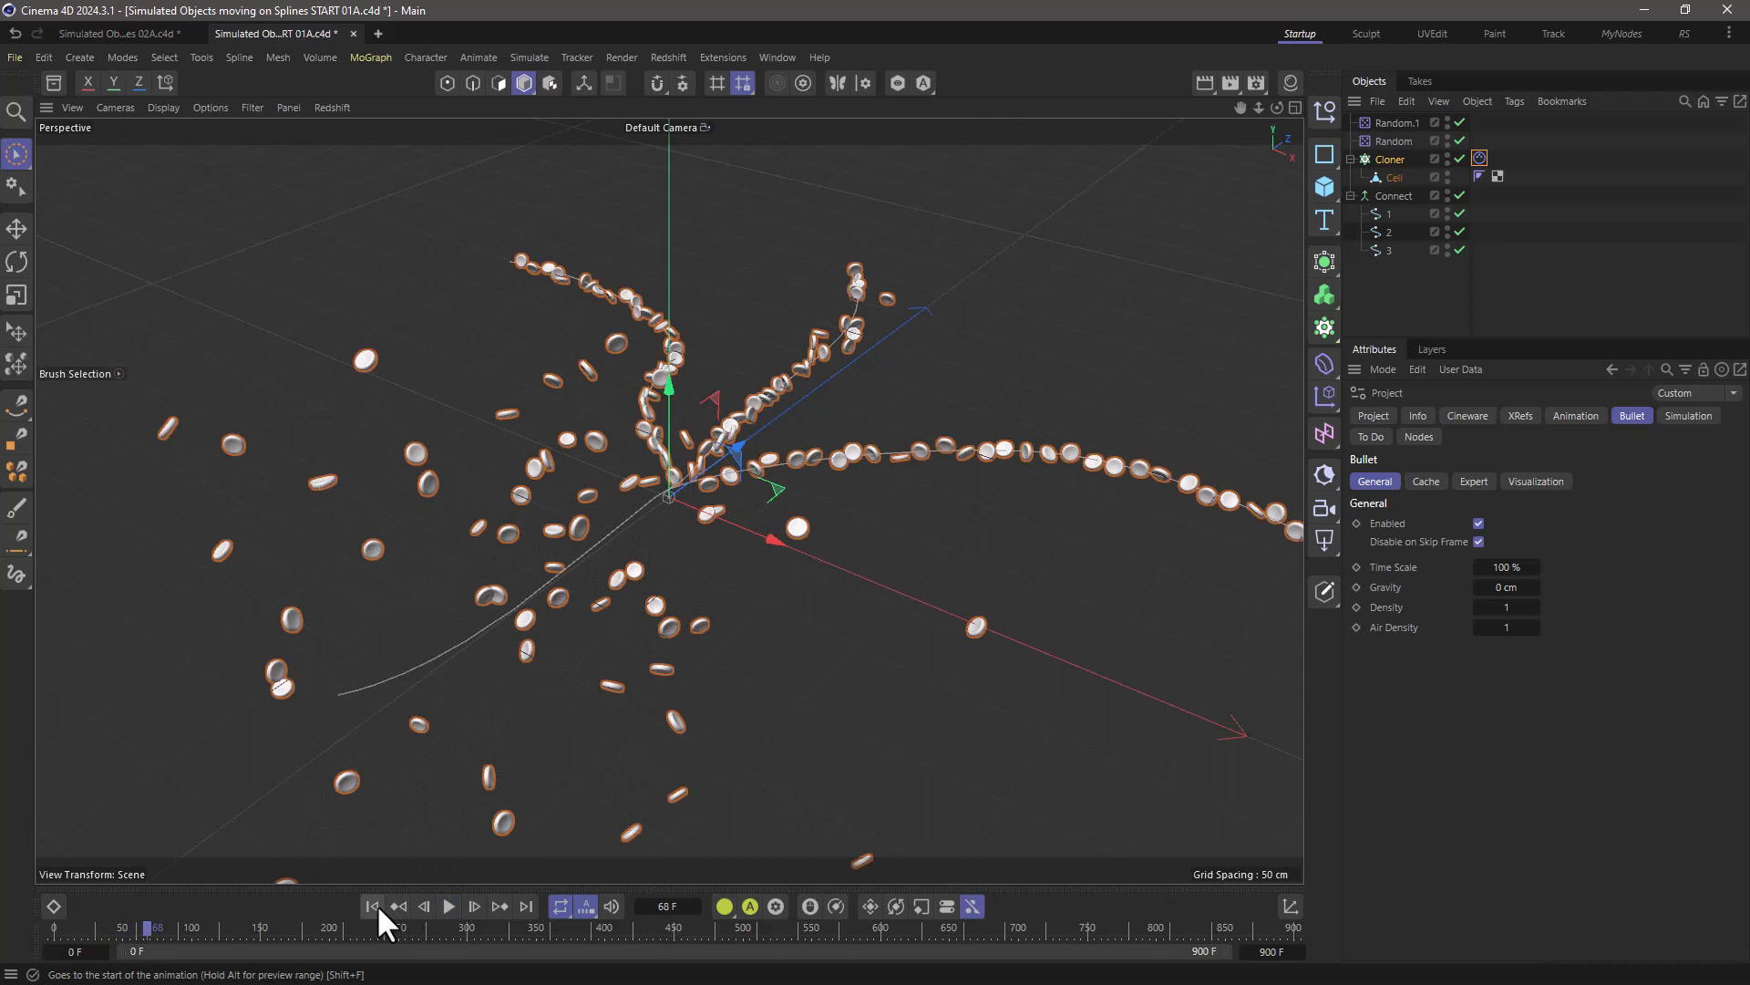
click(449, 906)
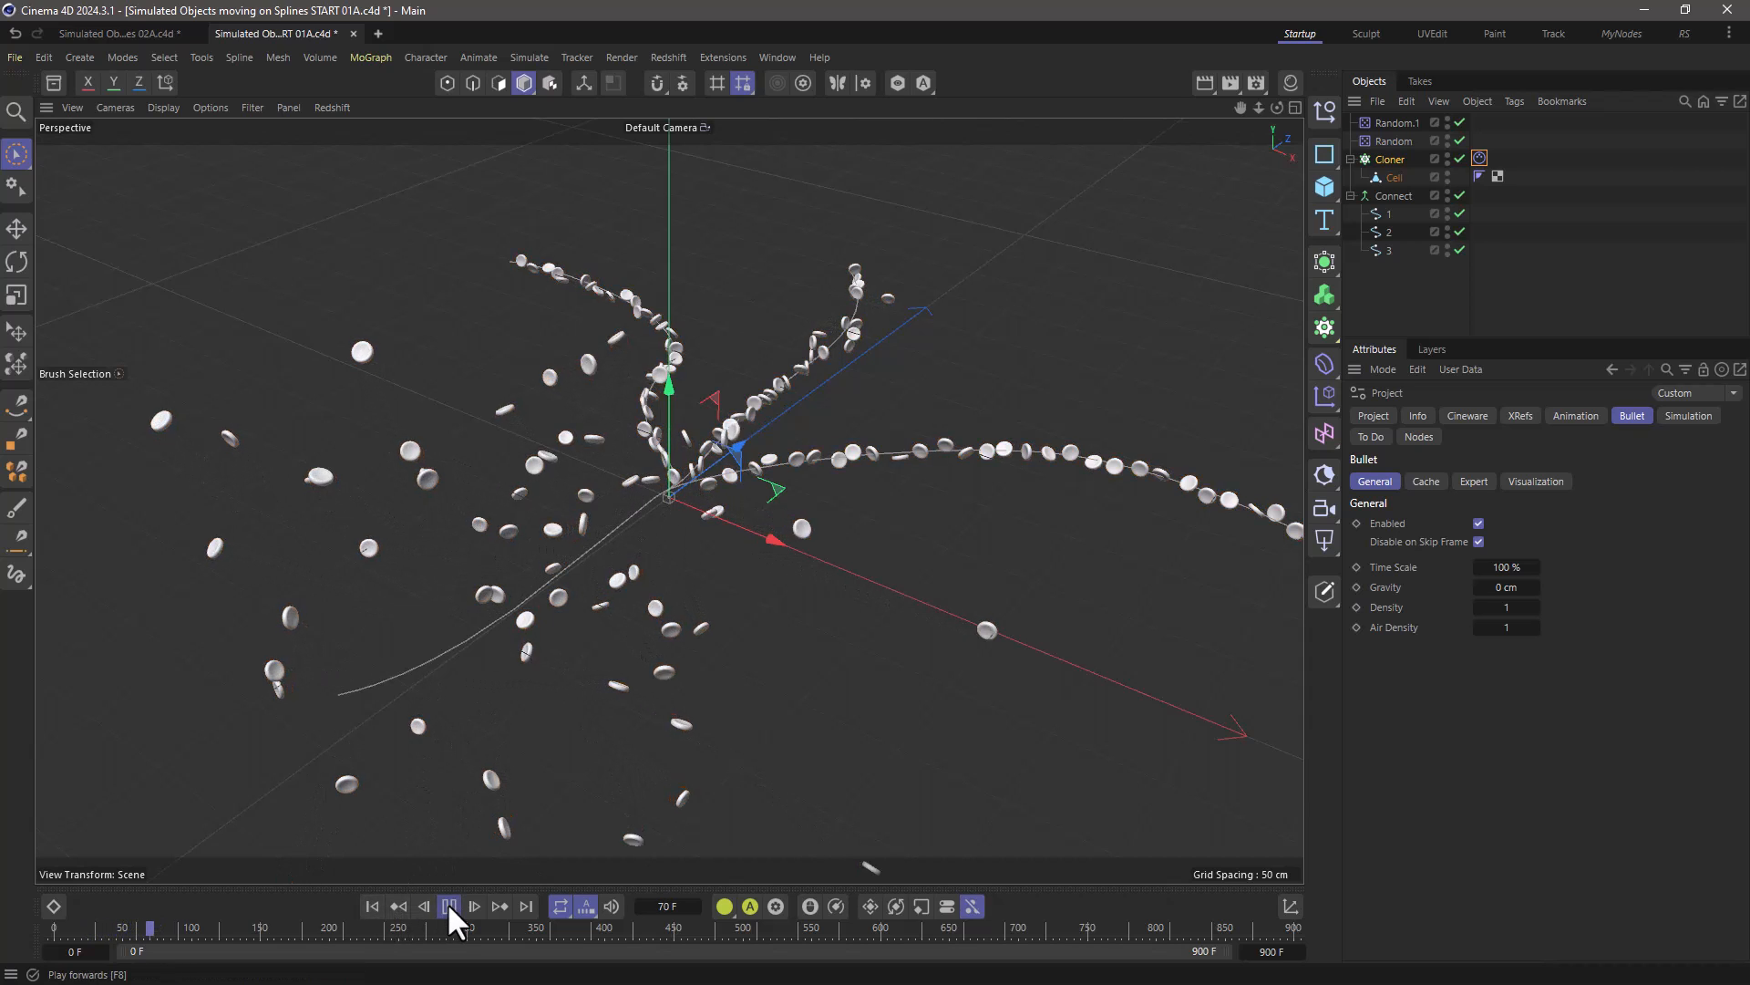
click(449, 905)
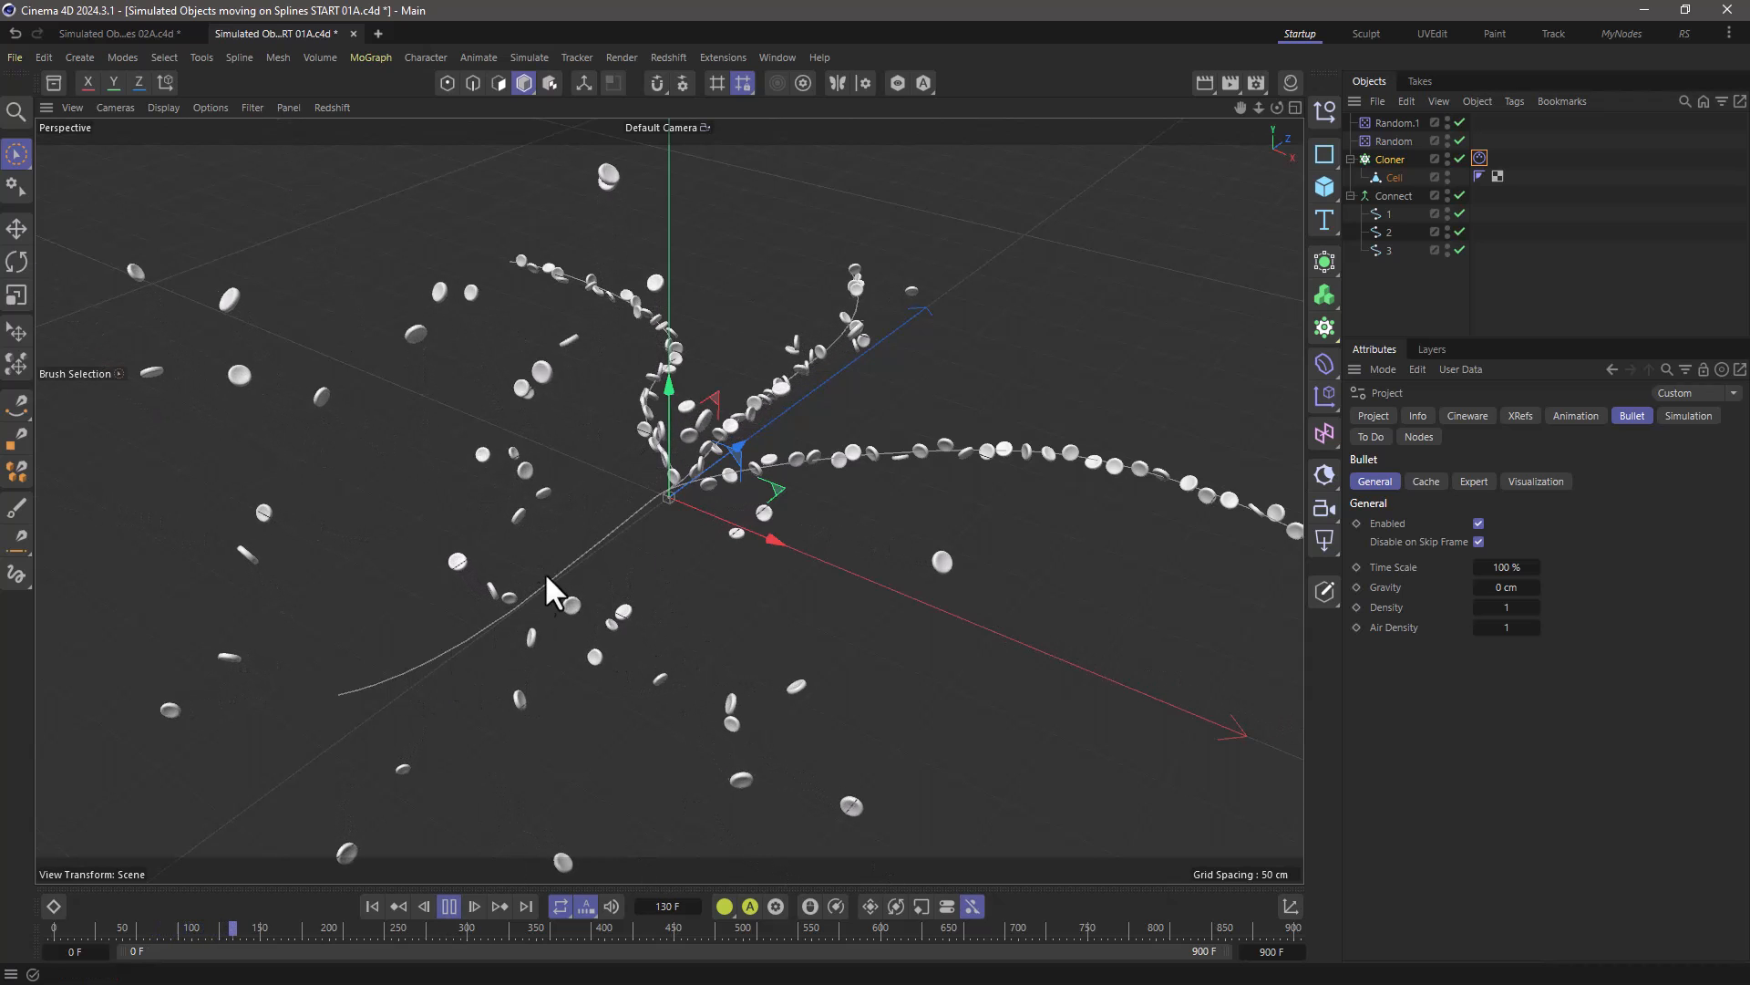
click(473, 905)
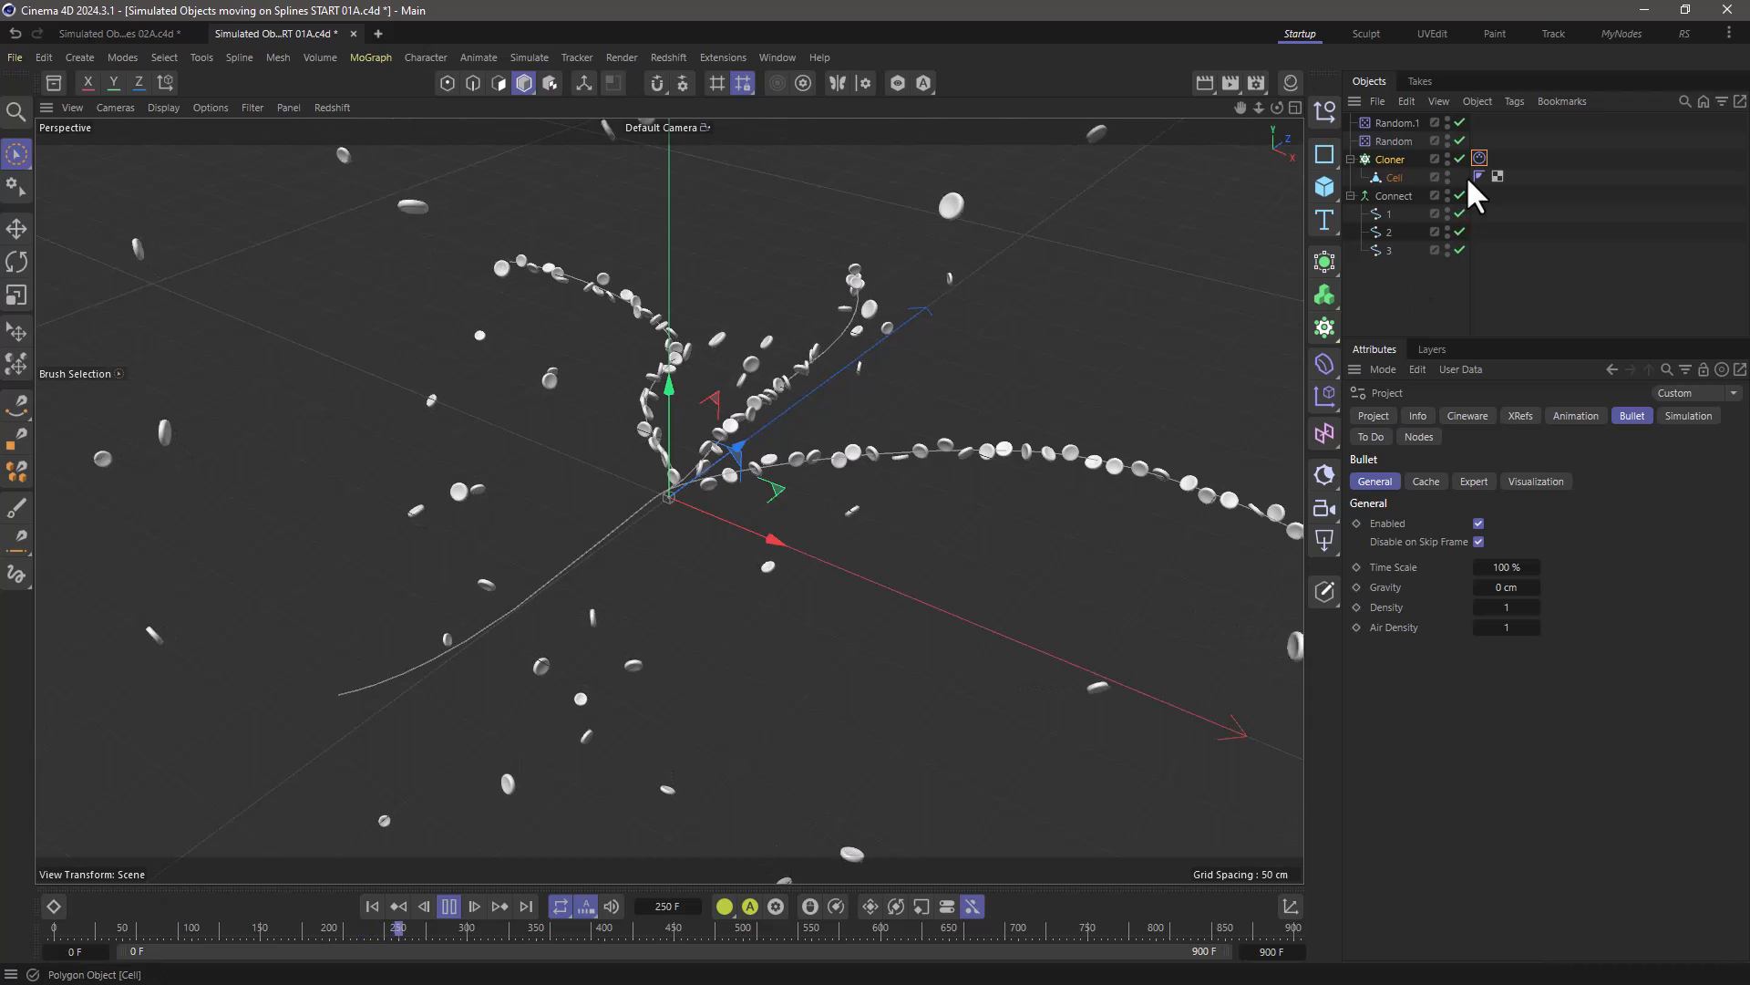
Set the dynamics tag's Follow Position and Follow Rotation to 5
click(1479, 157)
text(5)
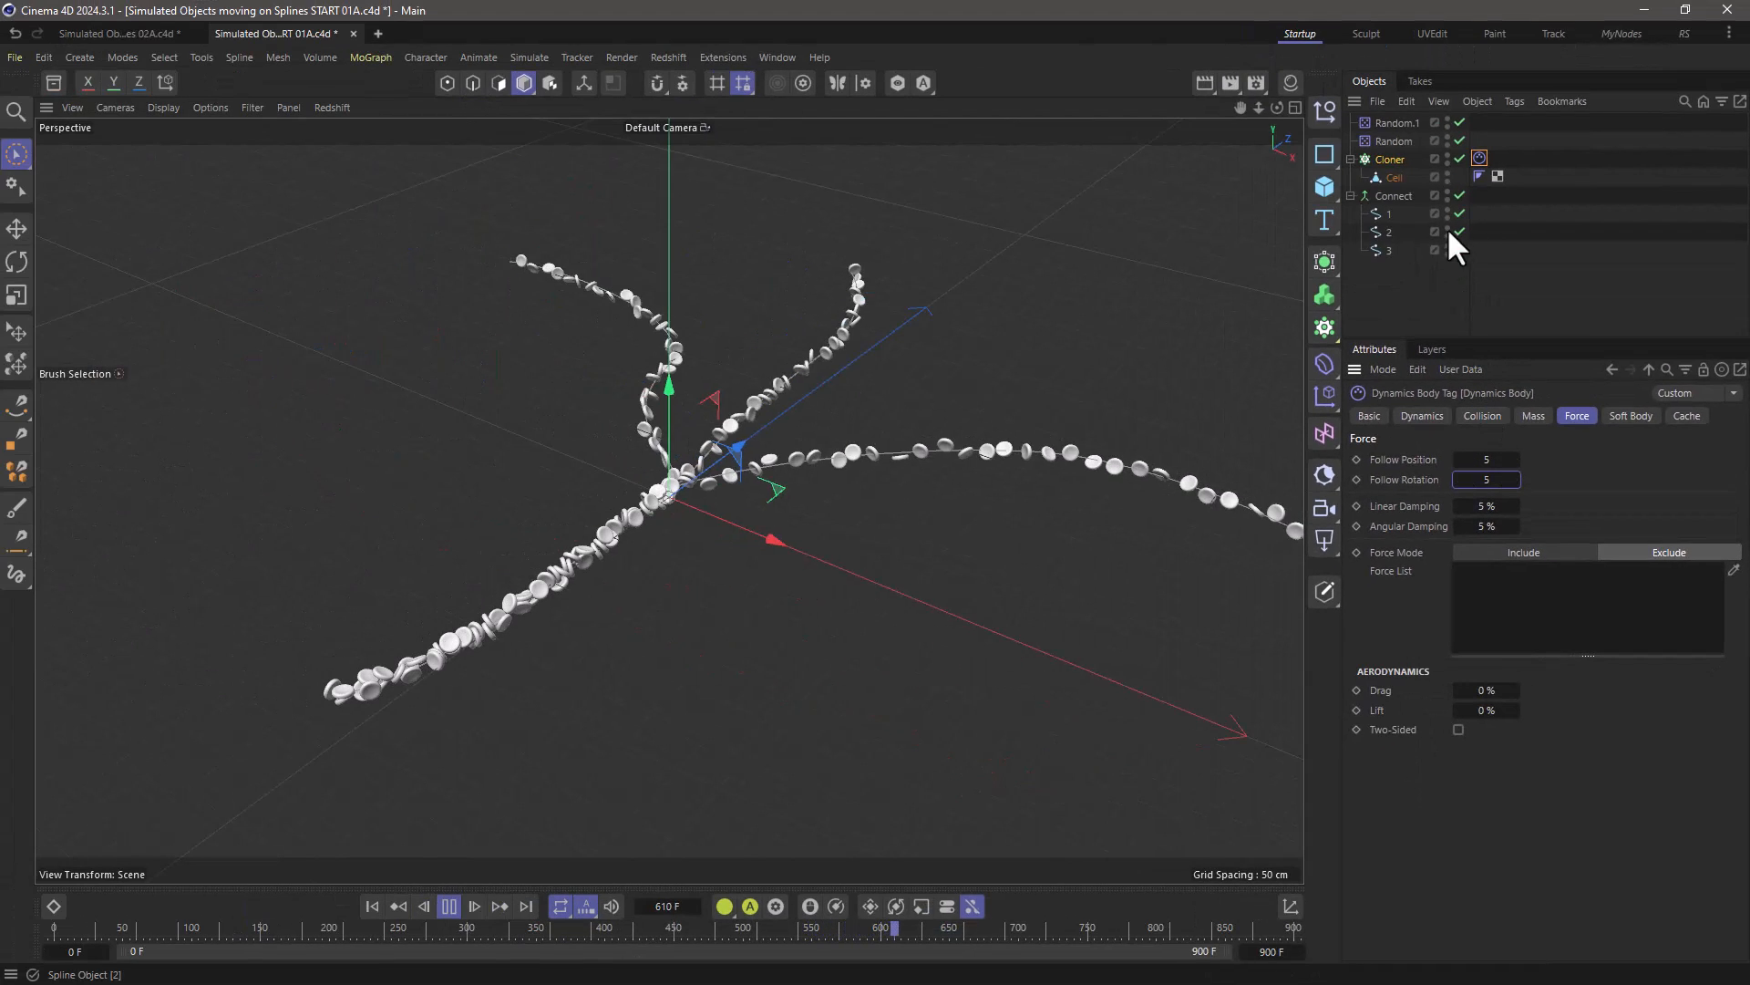
click(1389, 159)
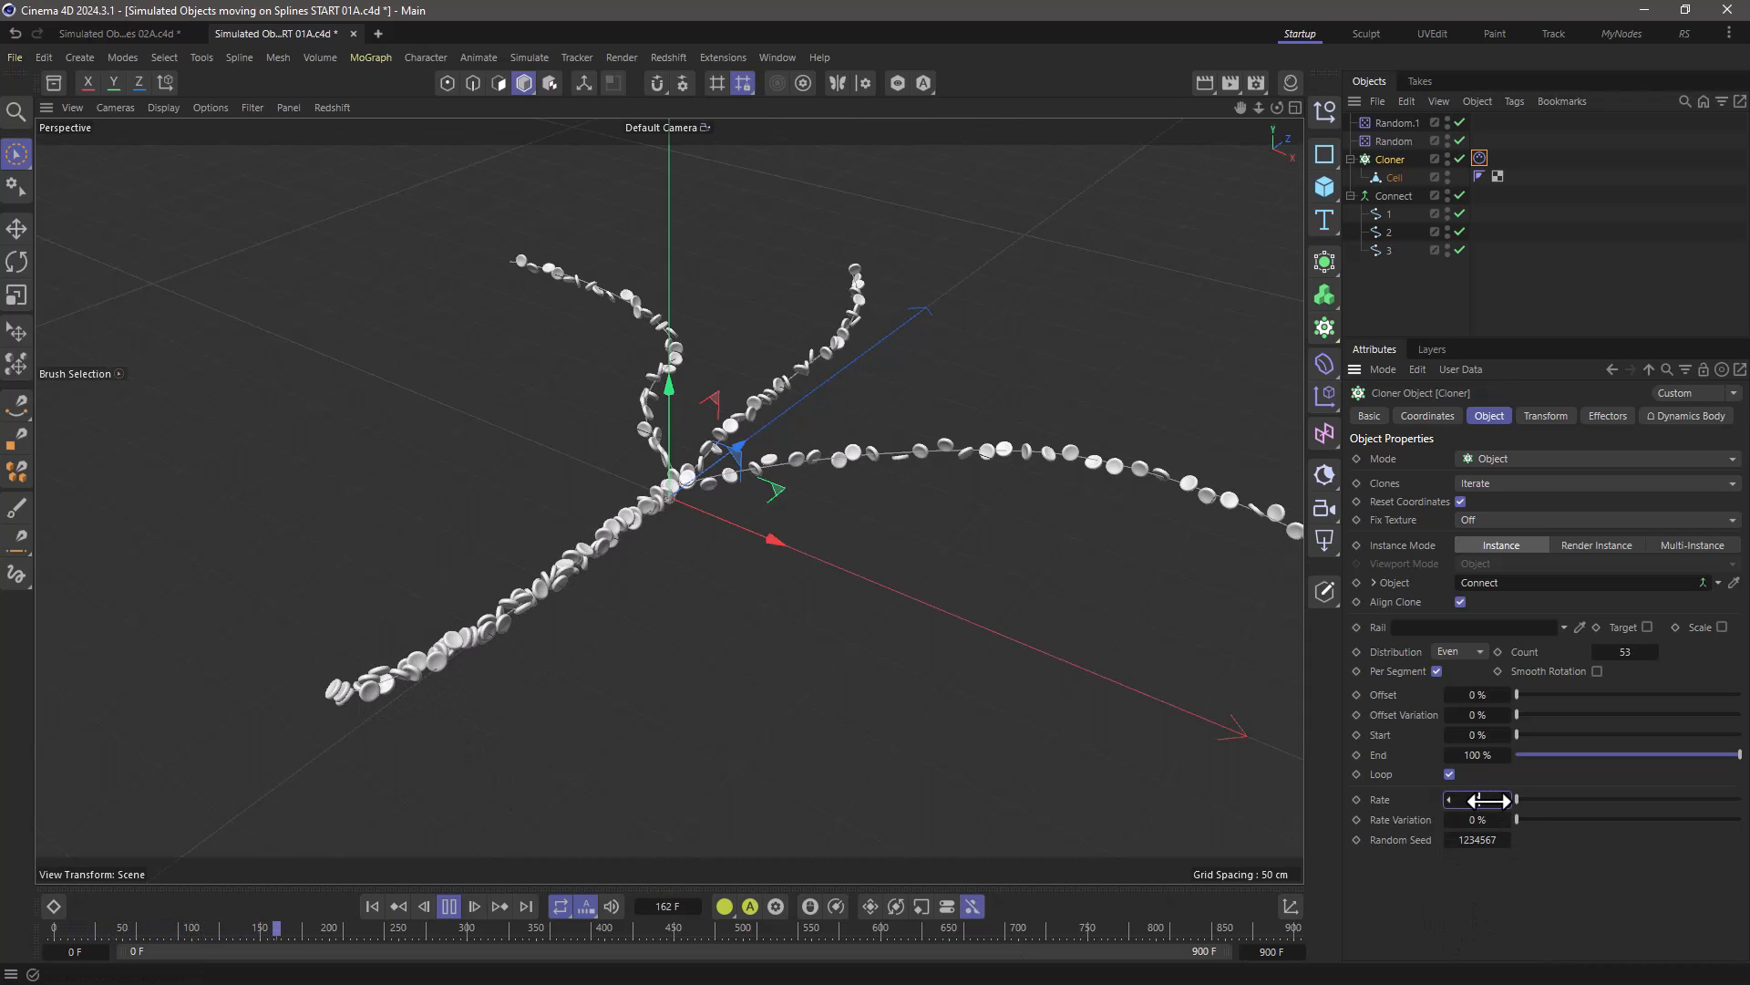
Set the Cloner rate to 10% and replay the animation from the start
click(372, 906)
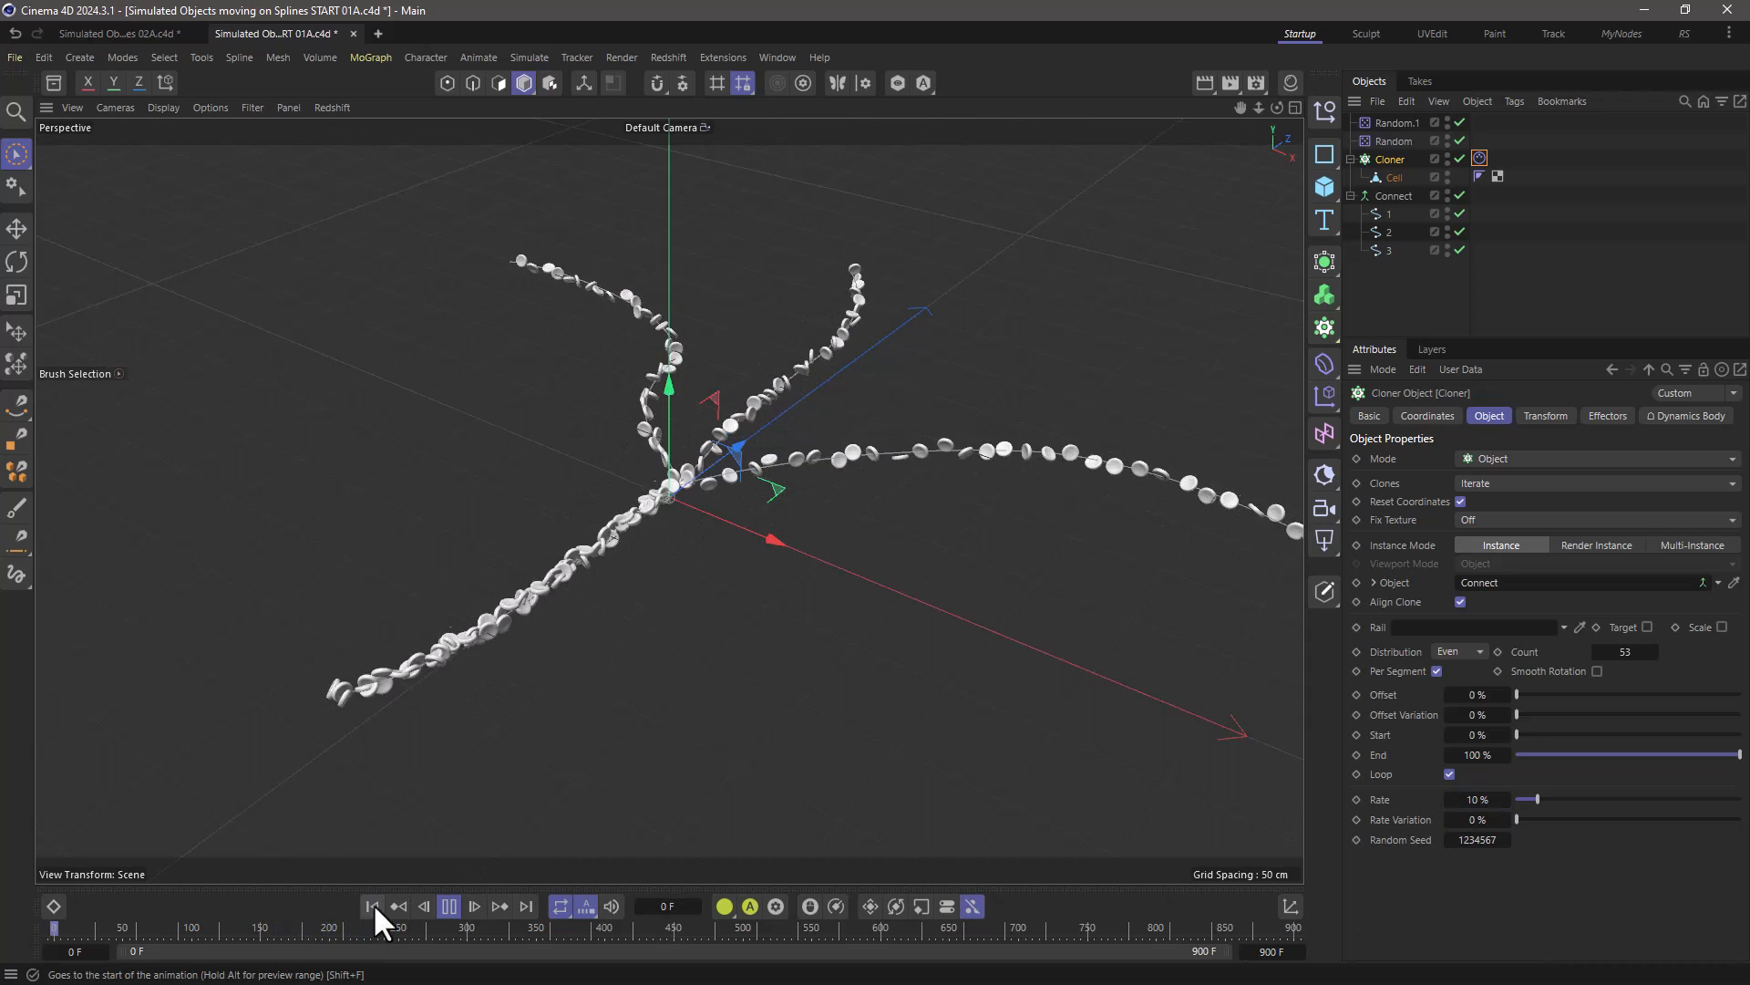
click(449, 906)
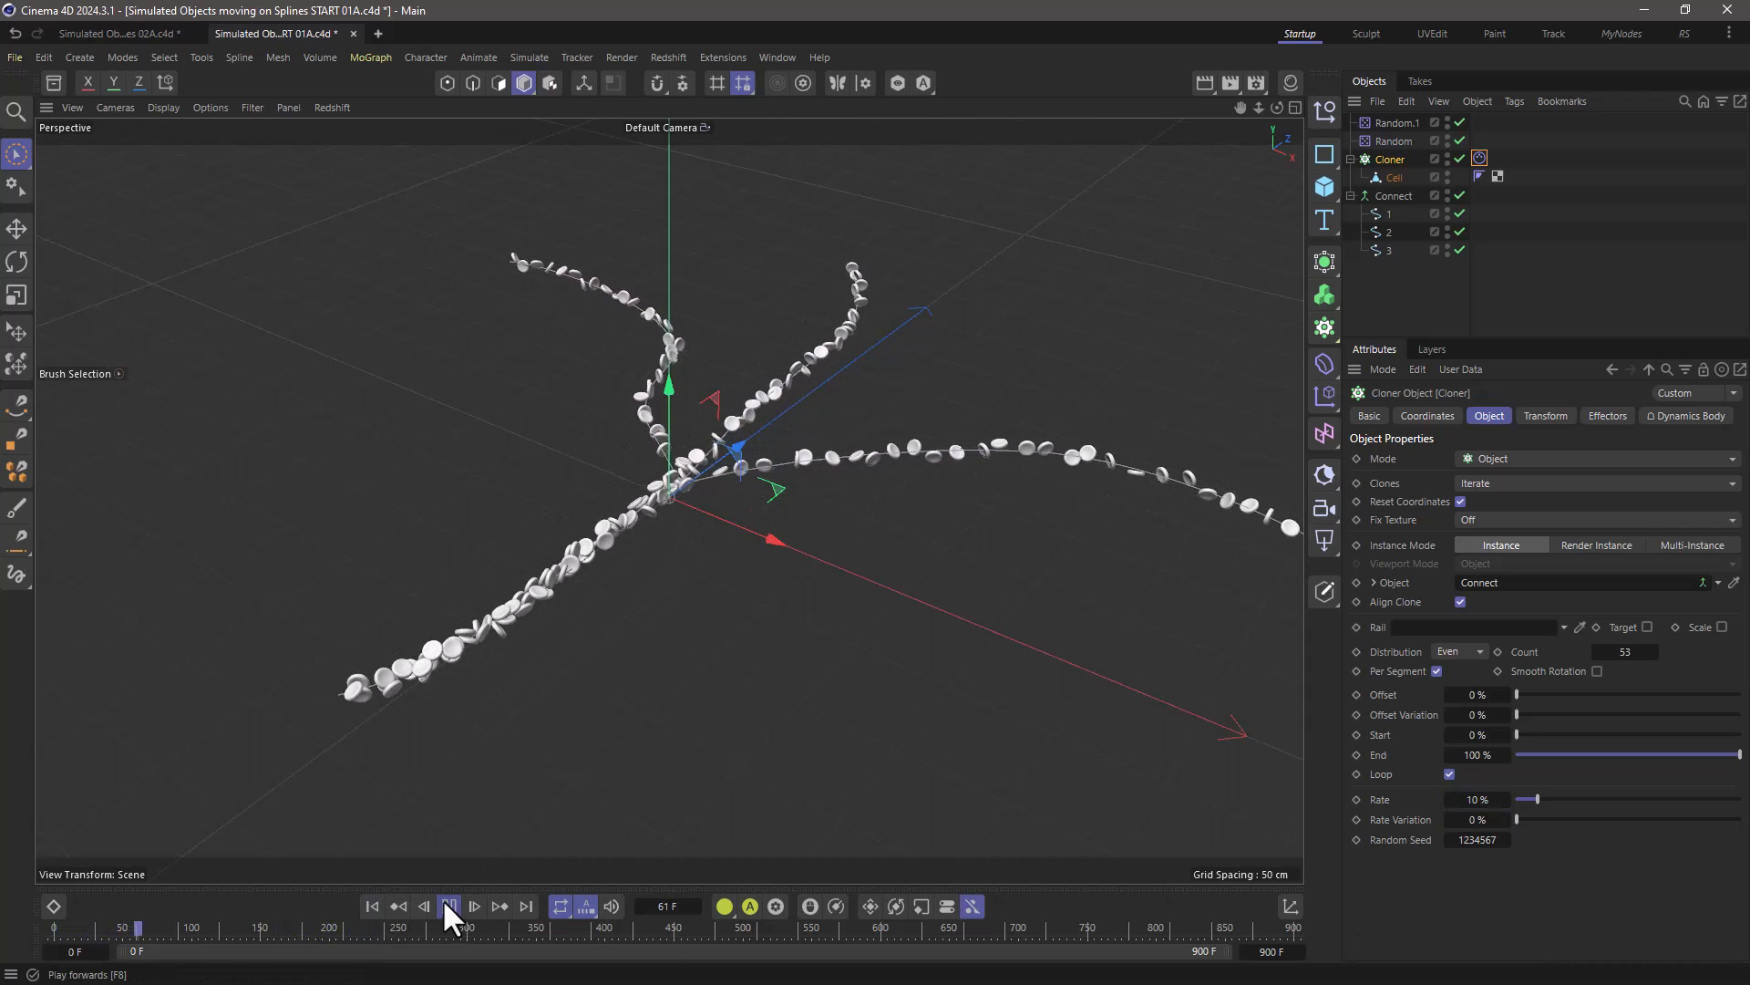
click(448, 905)
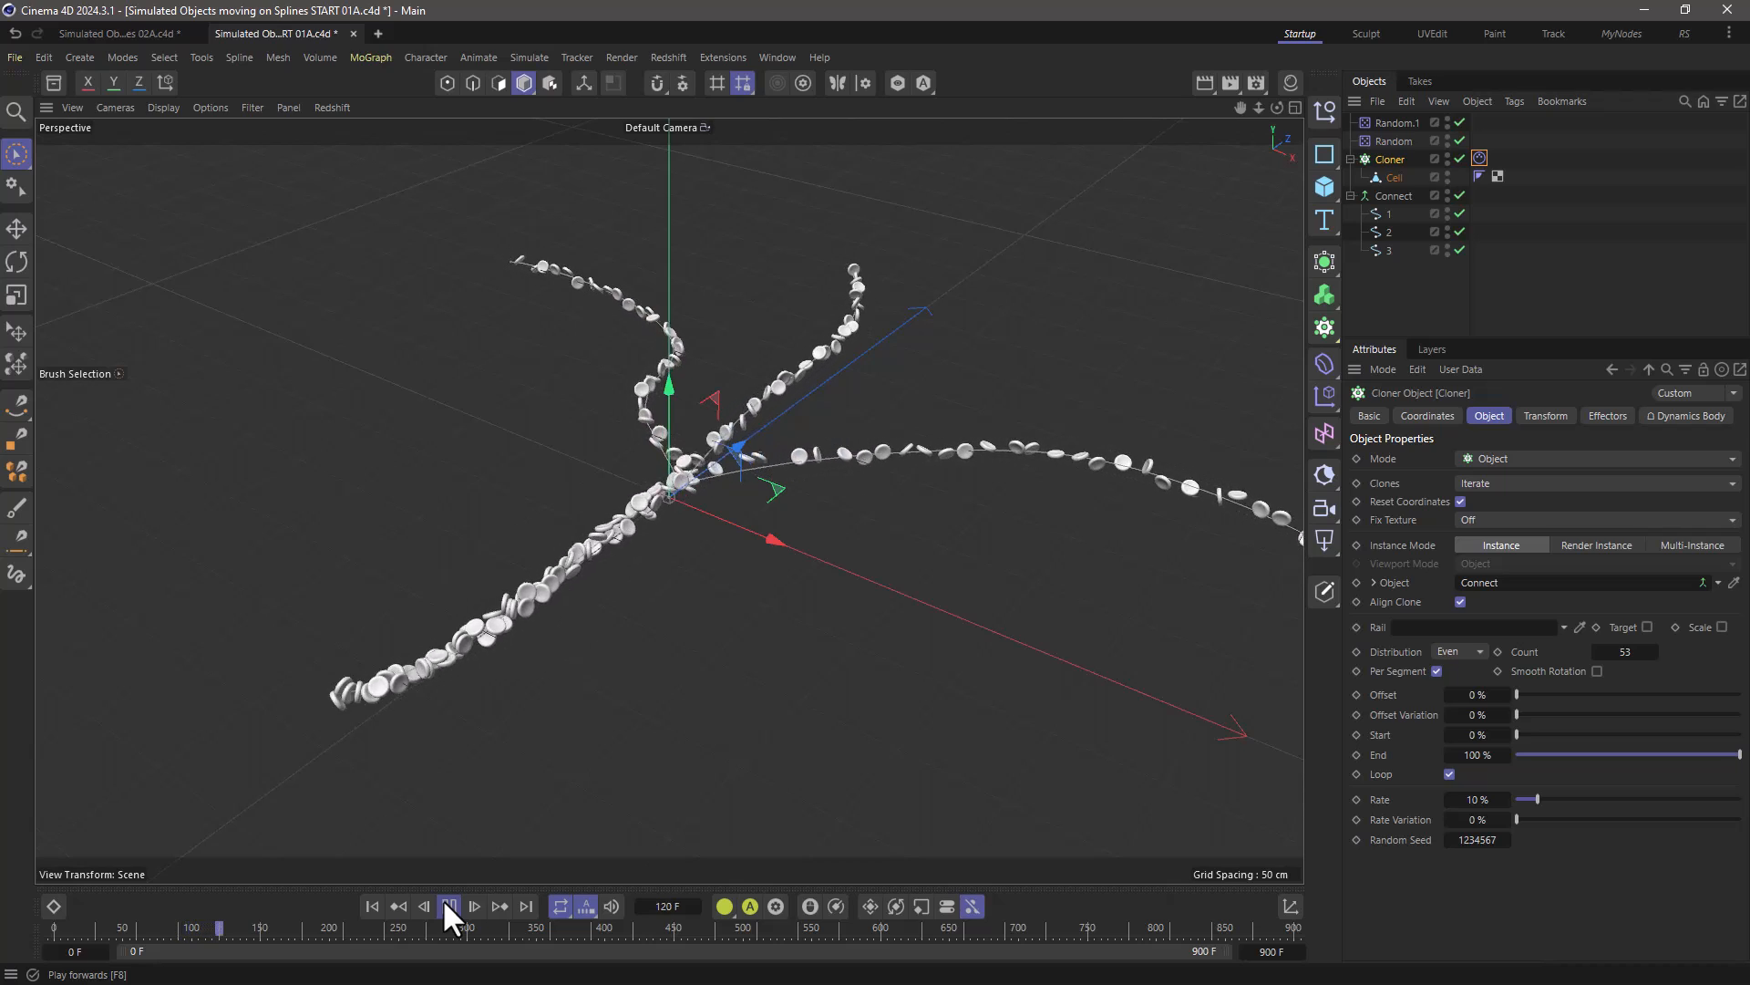
click(449, 905)
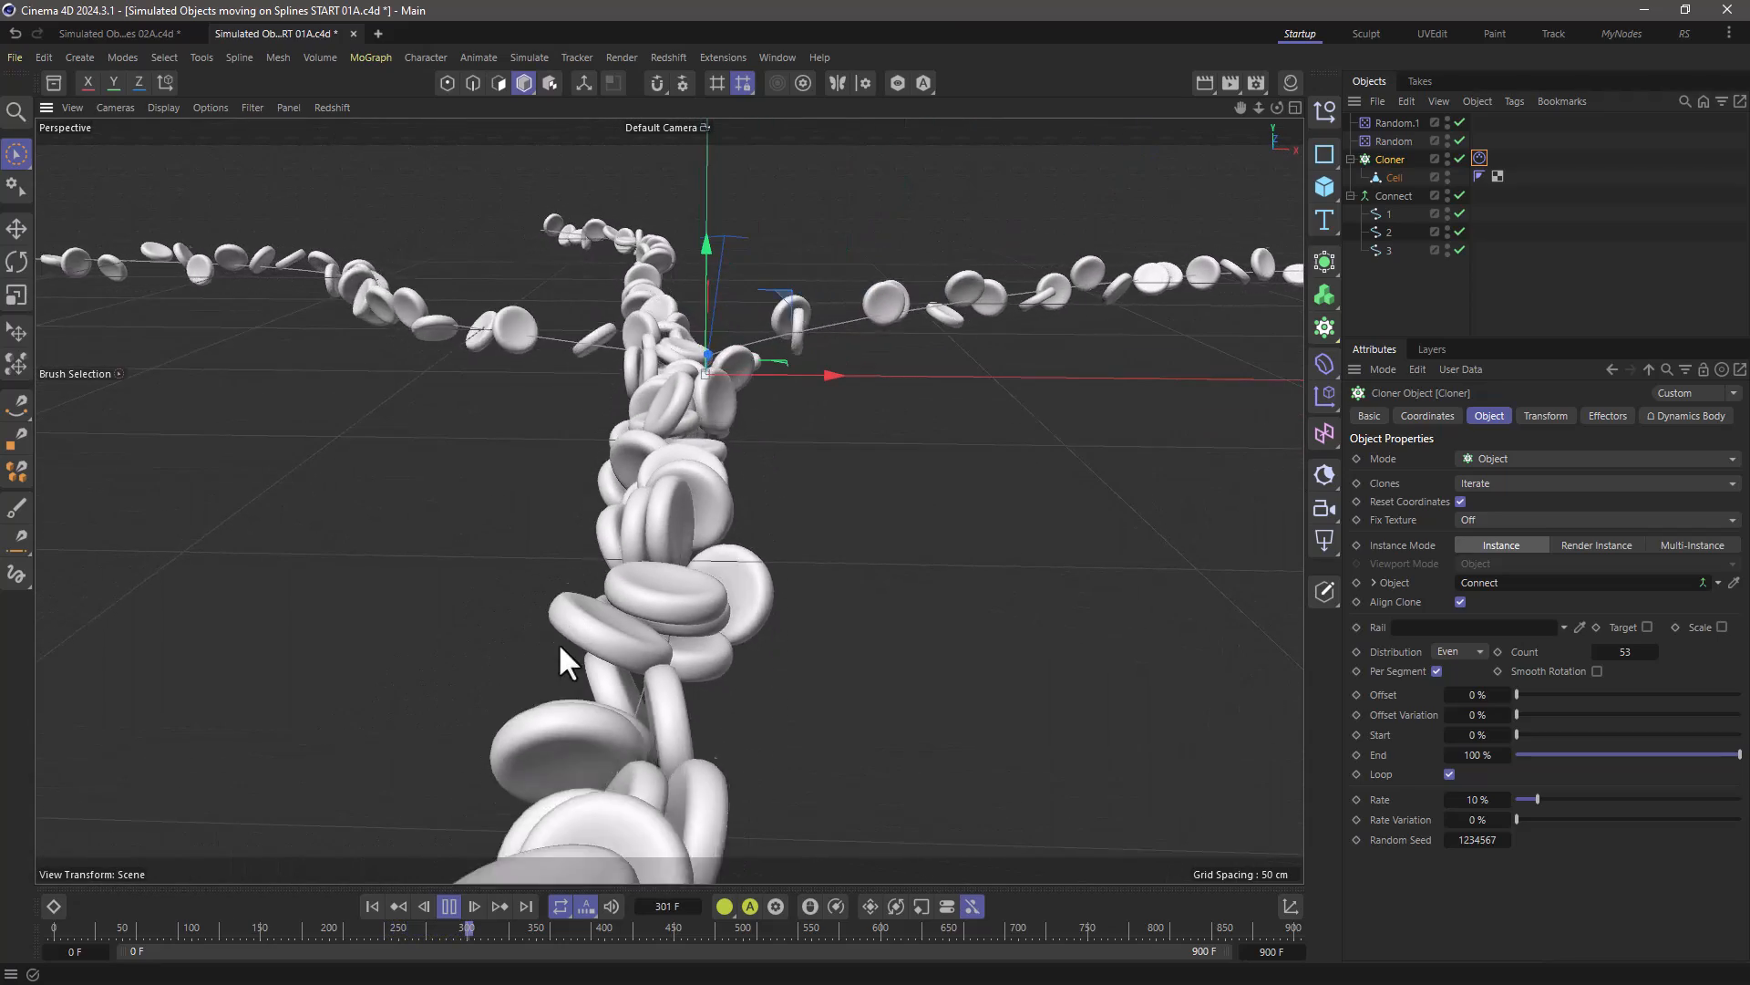
click(448, 906)
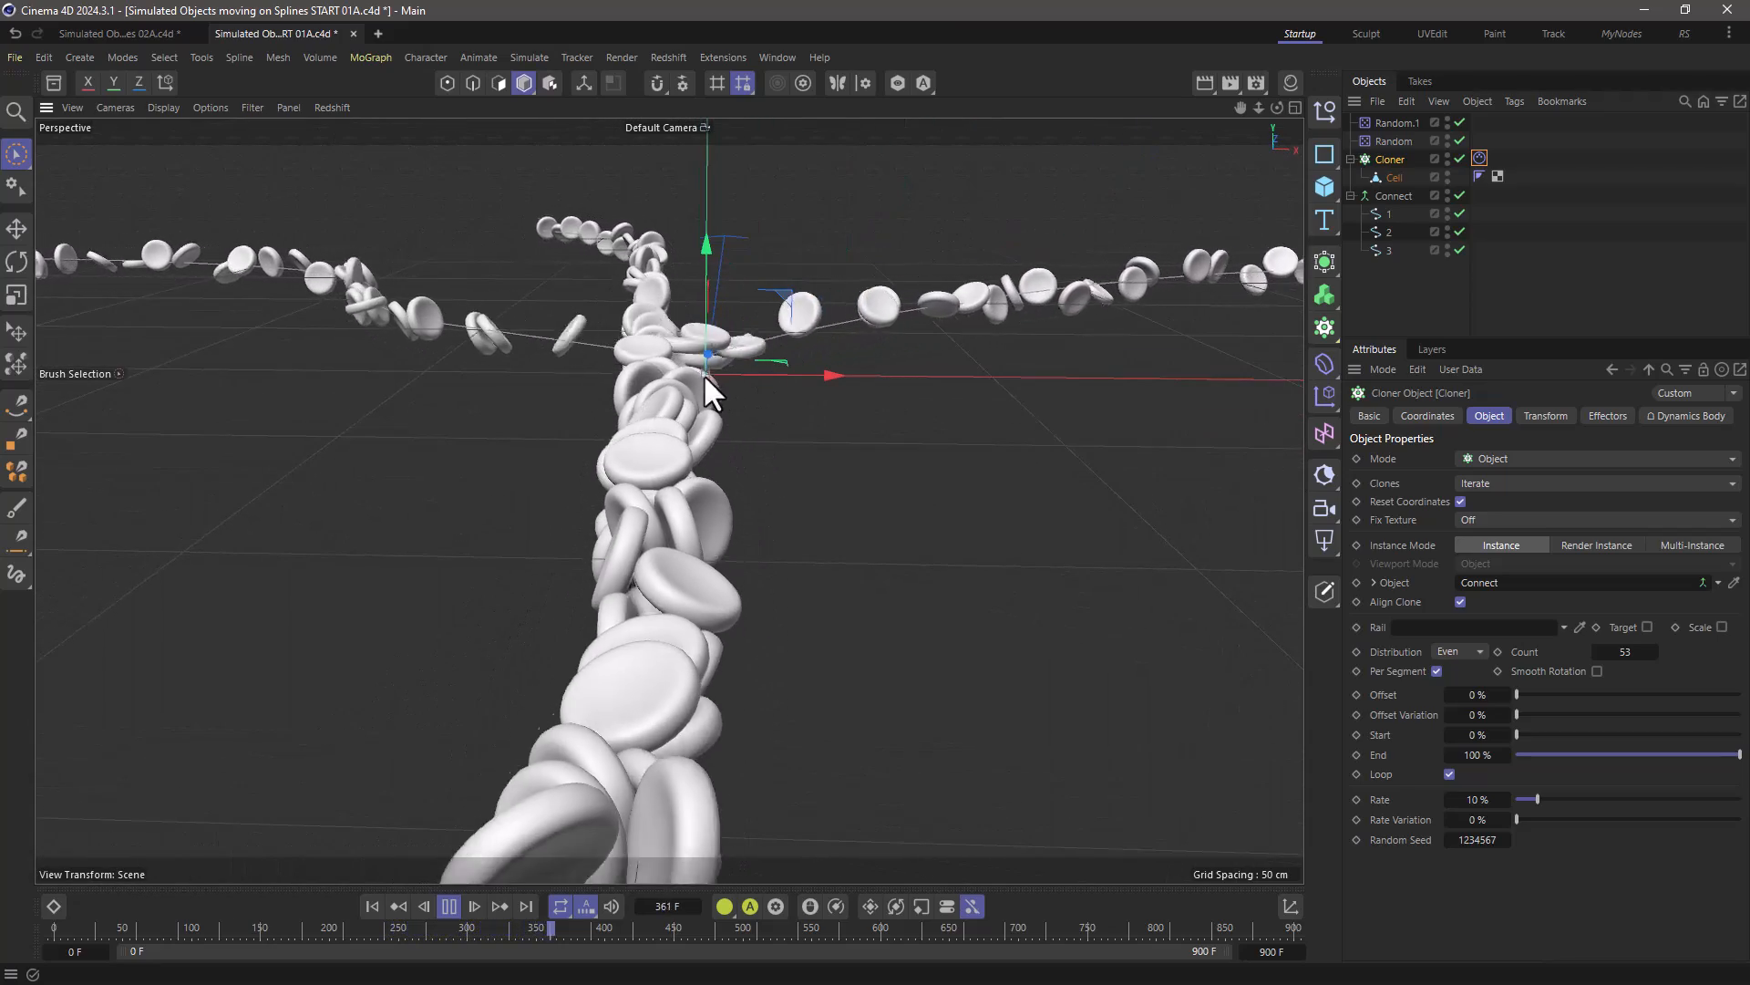
click(473, 905)
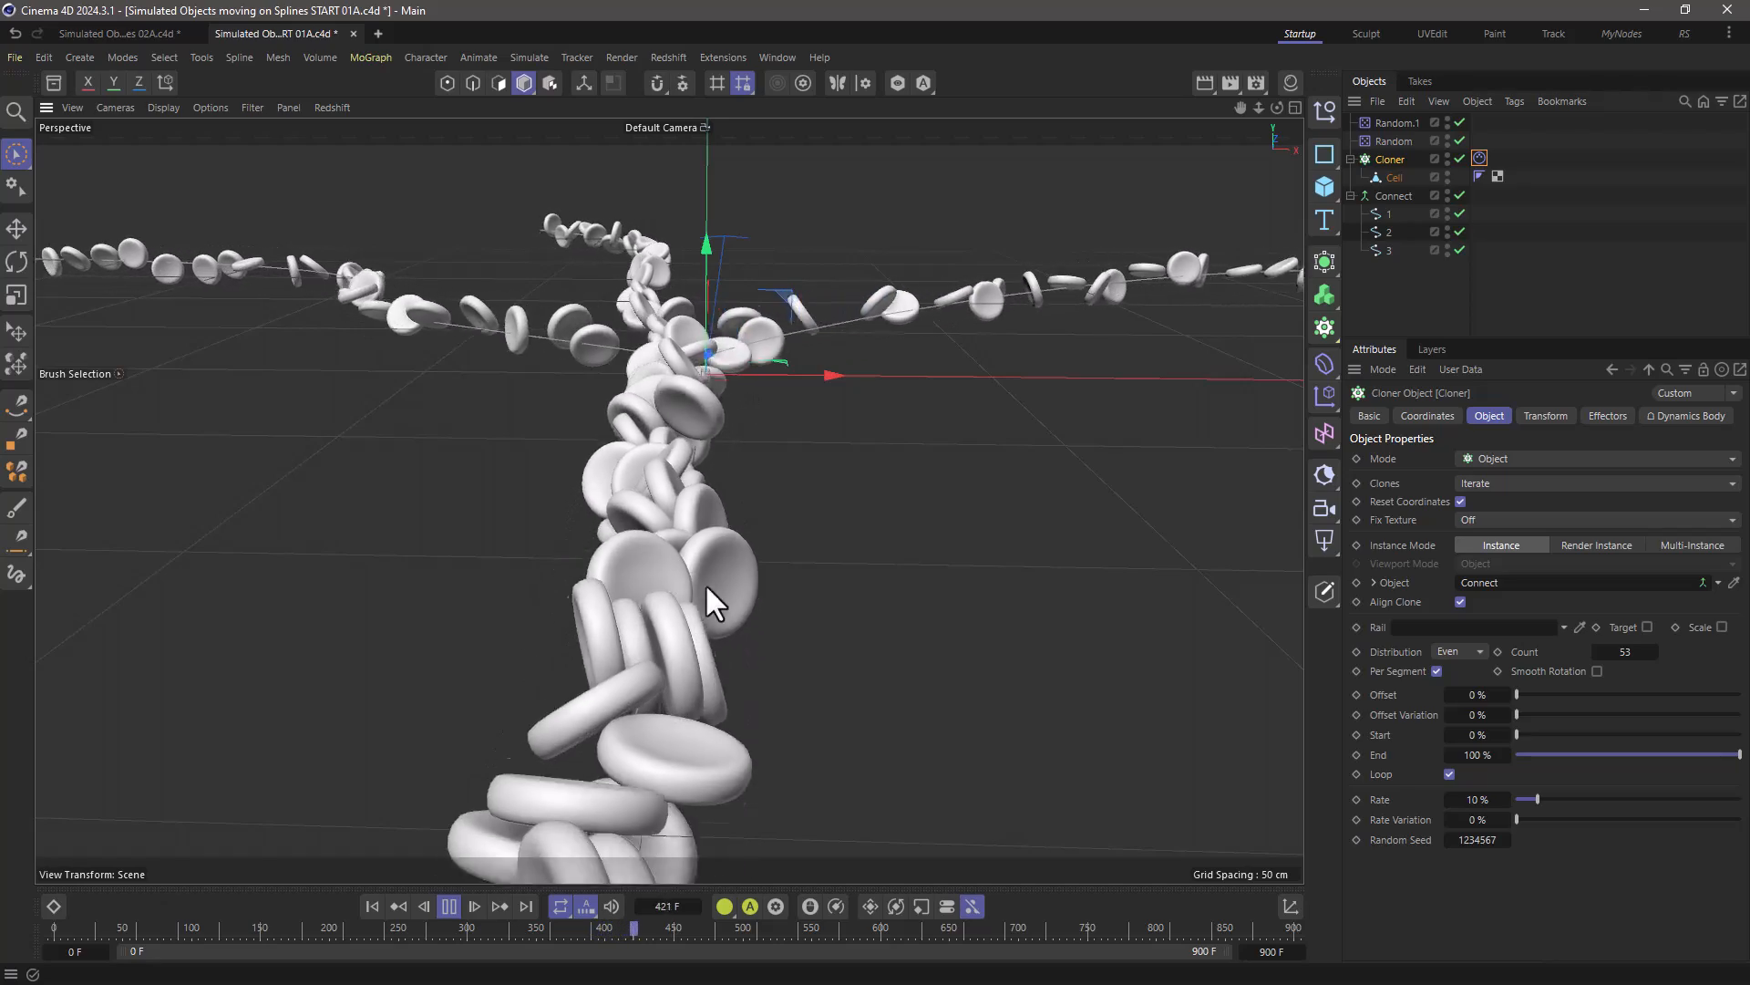
click(474, 905)
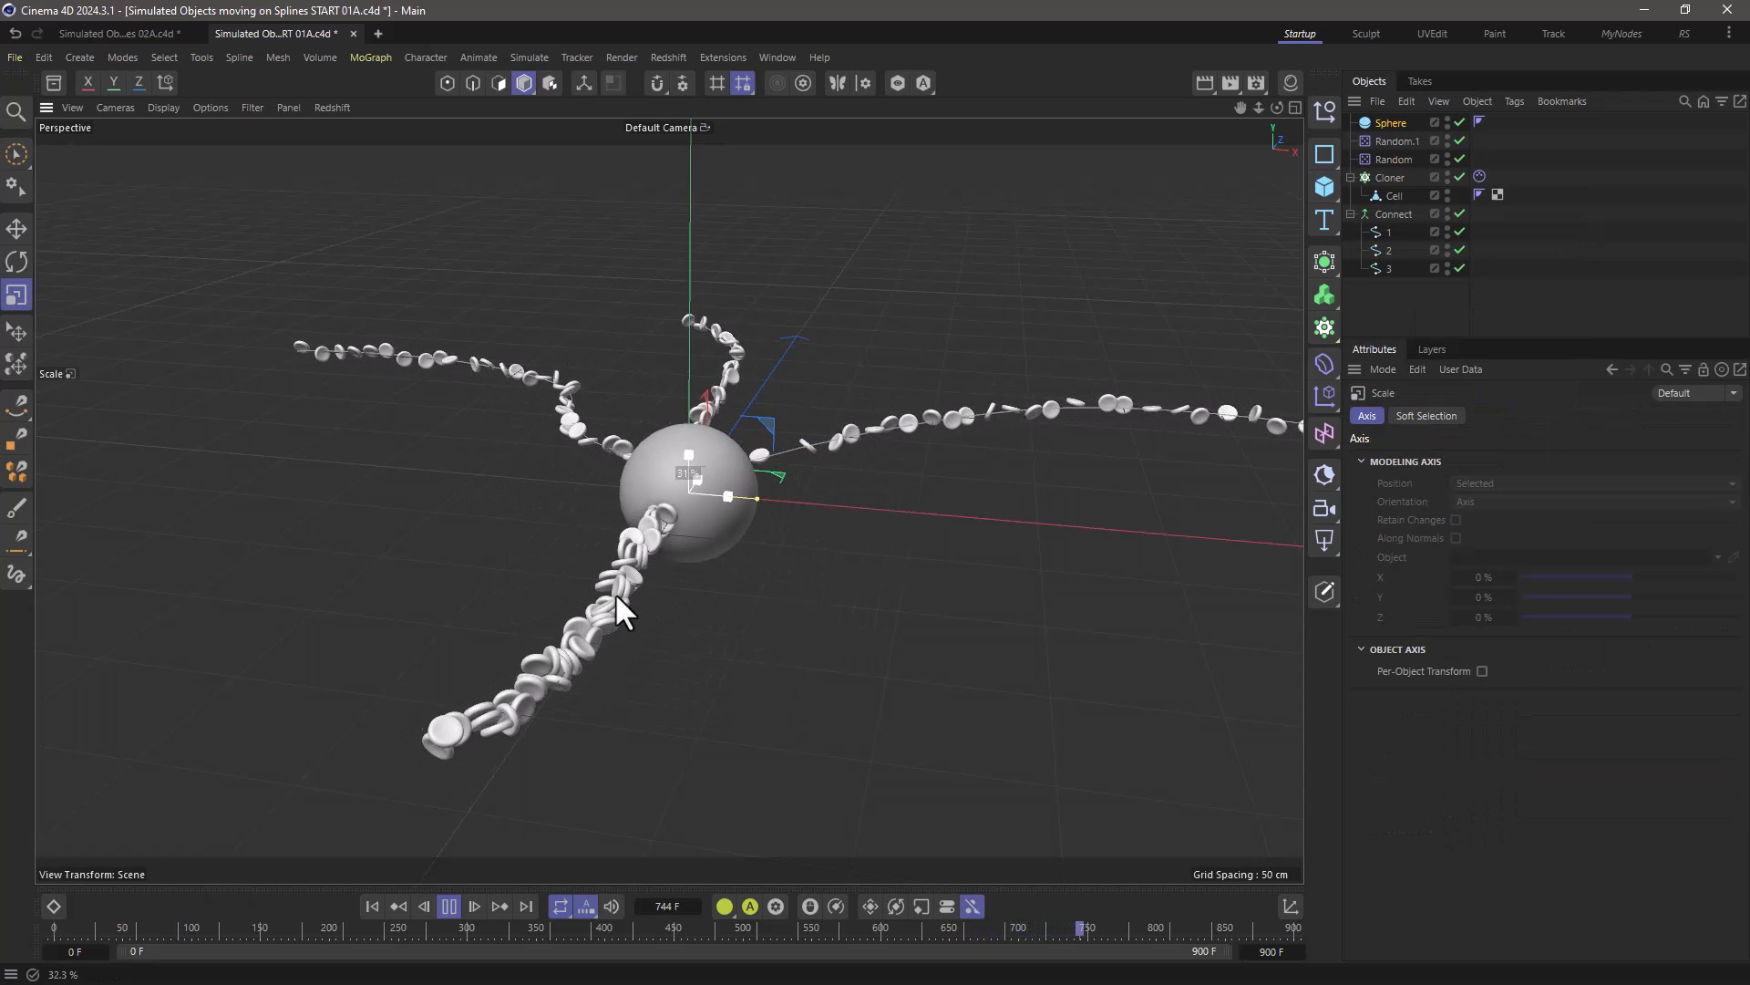
Open the Bullet tag choices for the scaled Sphere at the spline junction
right_click(1389, 268)
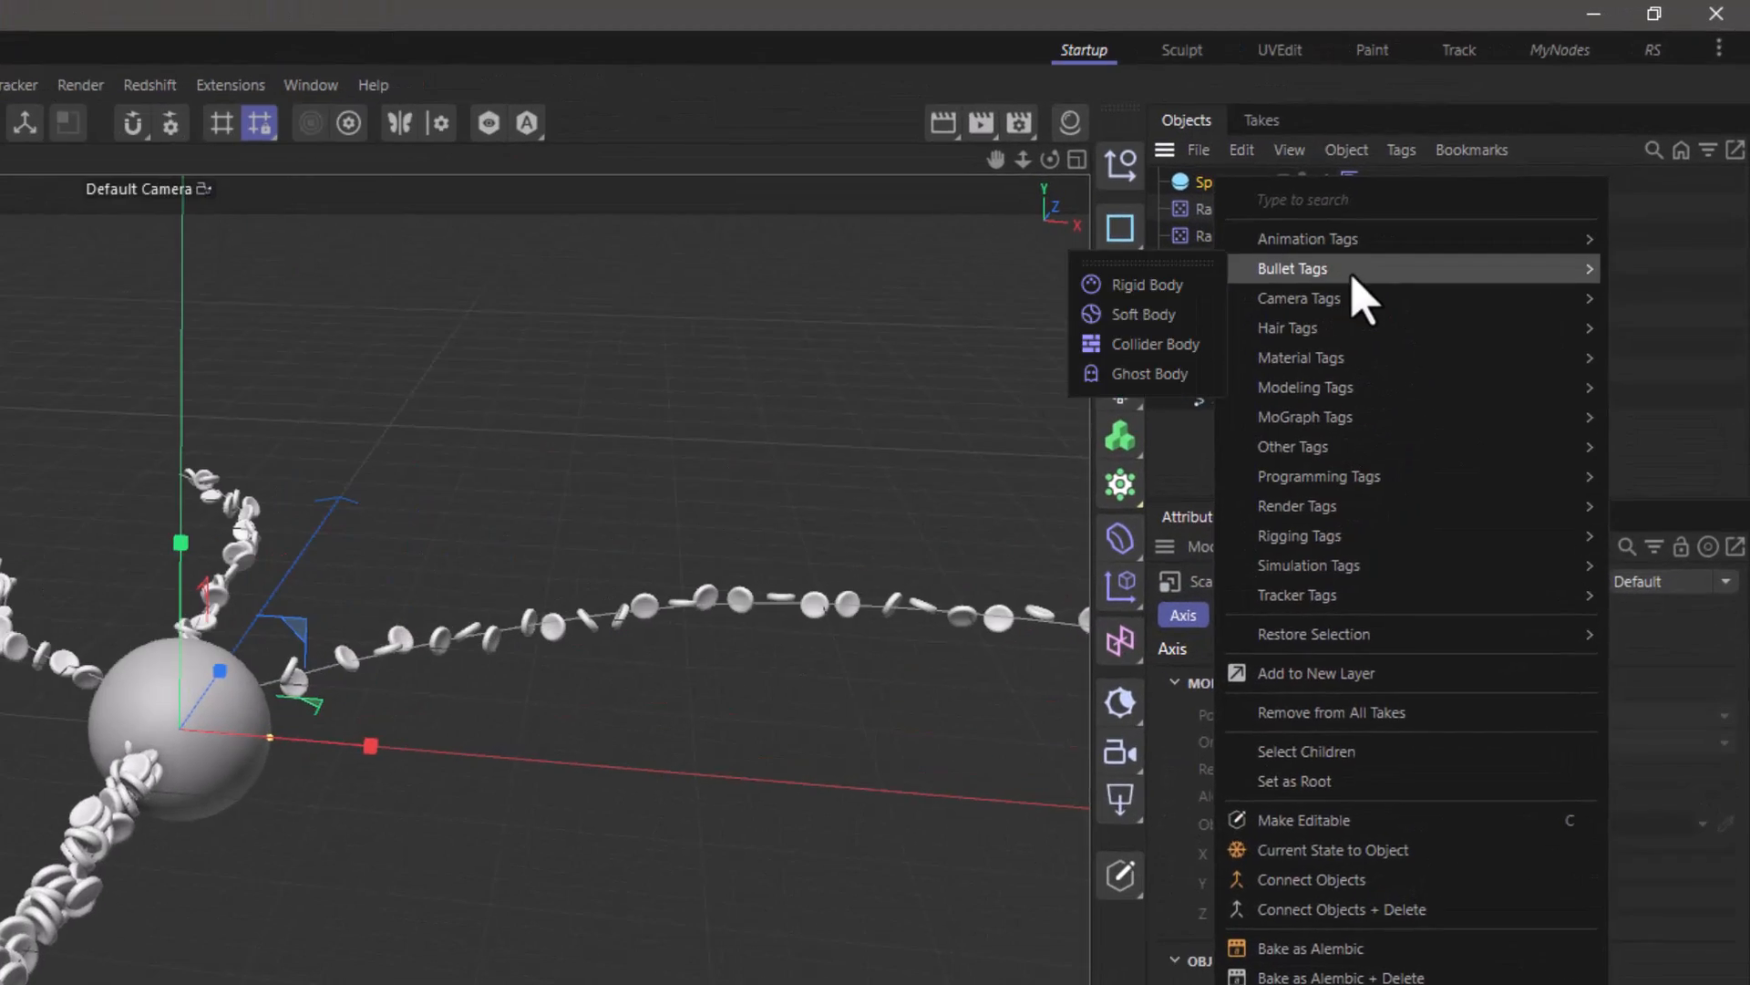